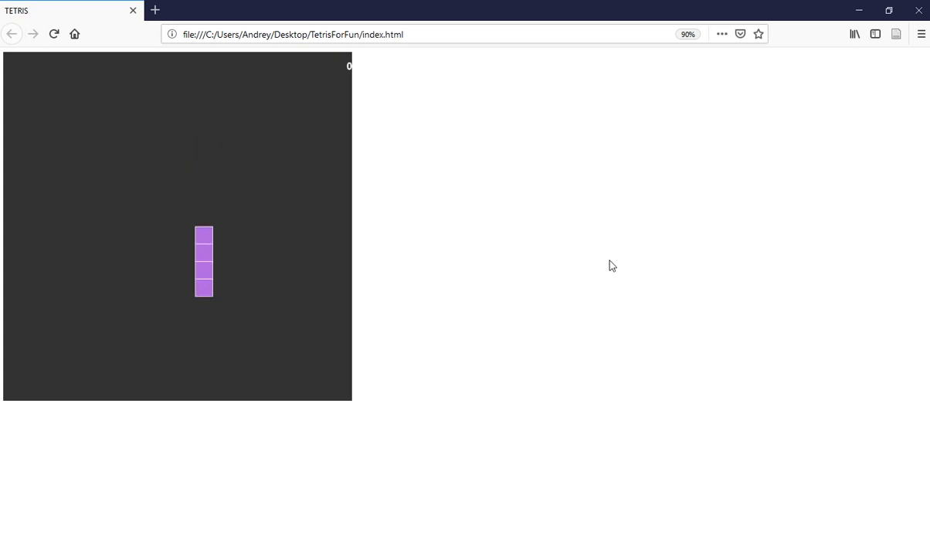
Step: Play the Tetris game briefly in Firefox from the local index.html
key(Down)
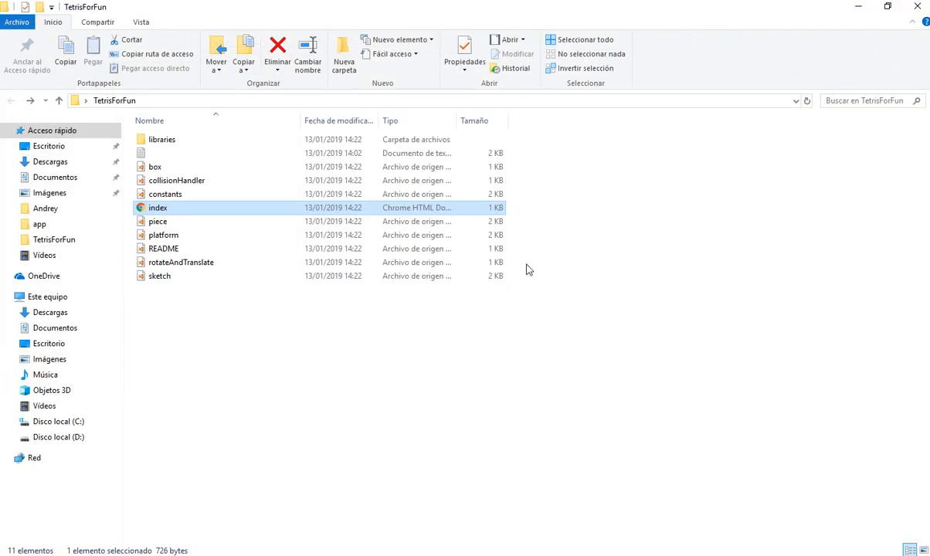
Step: Load the TetrisForFun folder as a project in Visual Studio Code
click(233, 348)
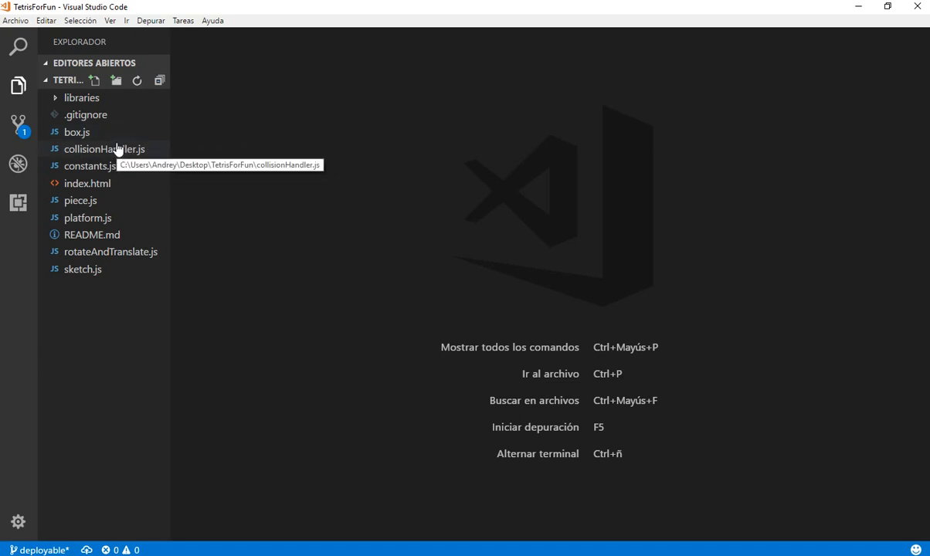
mouse_move(114, 166)
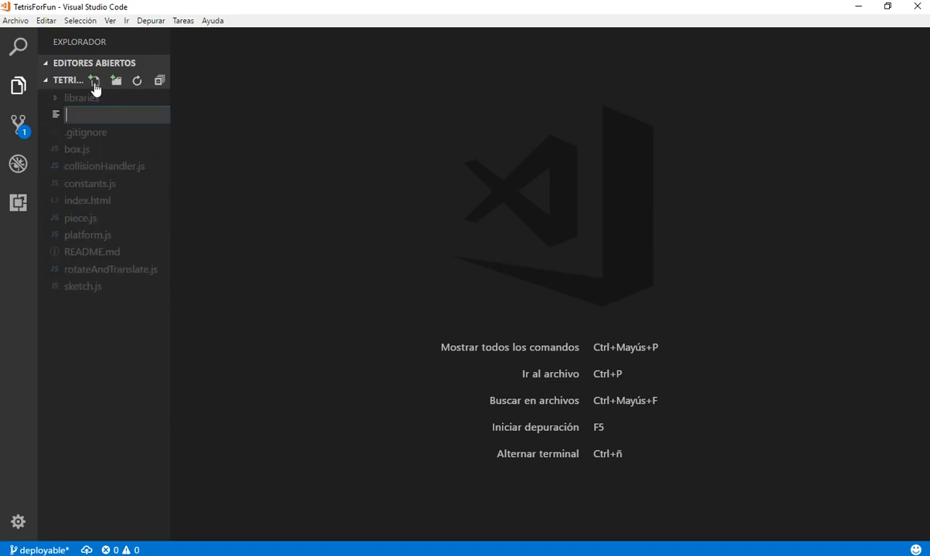
Step: Create package.json with name Tetris, main server.js, a 'node server.js' start script and express dependency, and save it
text(pac)
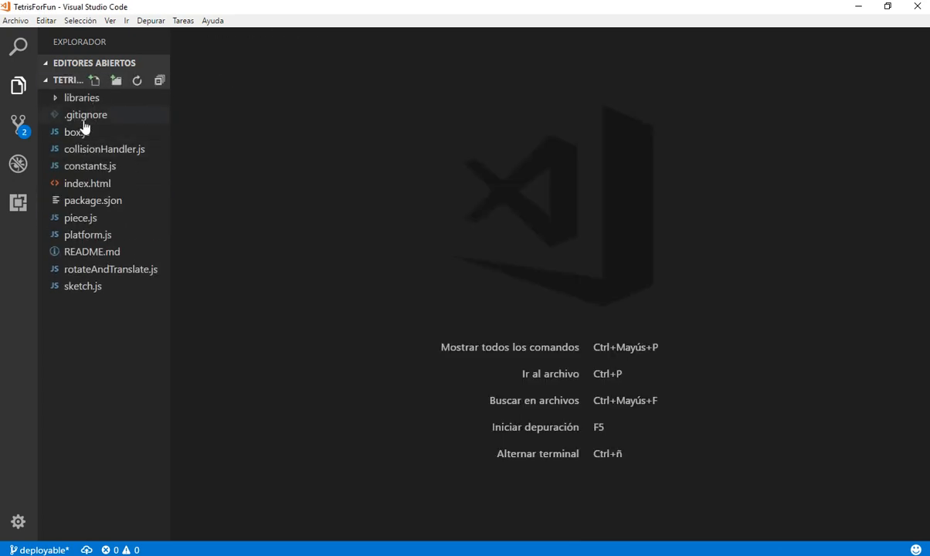
right_click(93, 200)
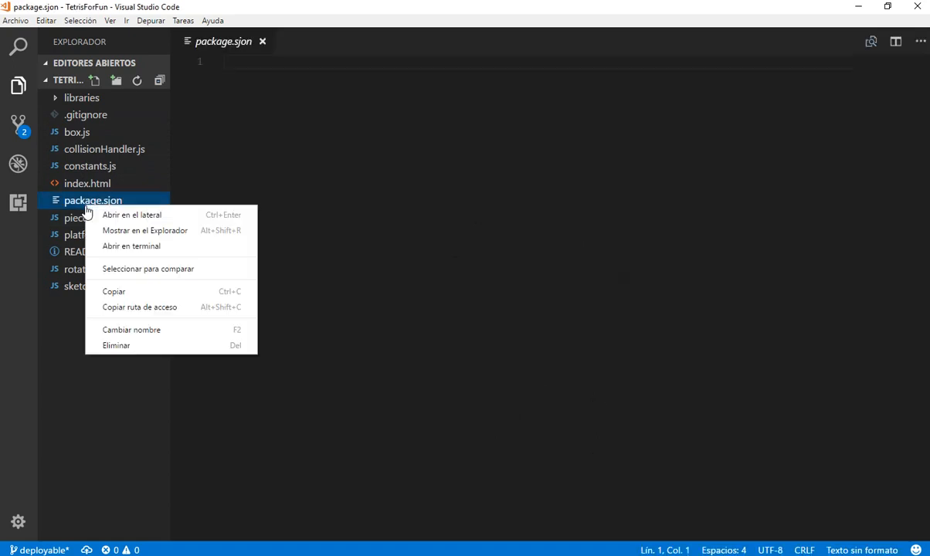
click(131, 330)
text(j)
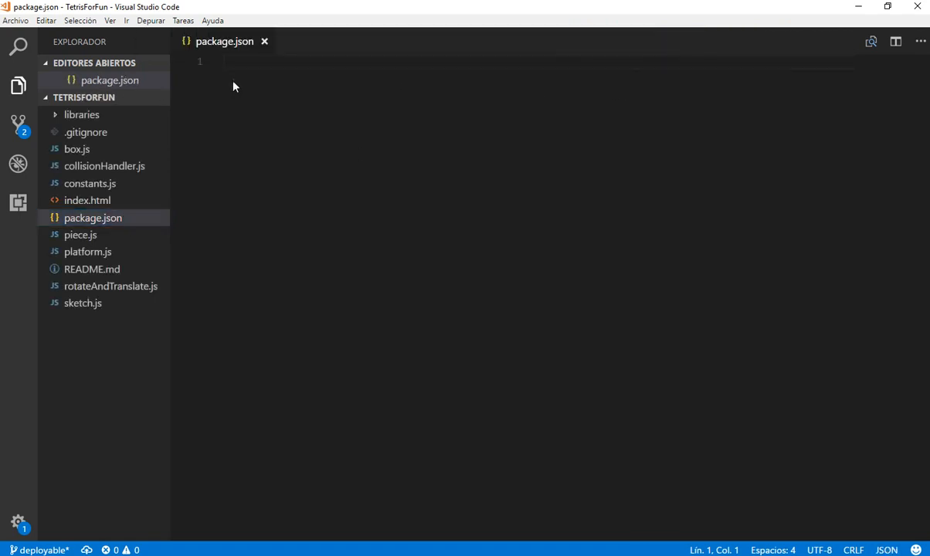
click(247, 70)
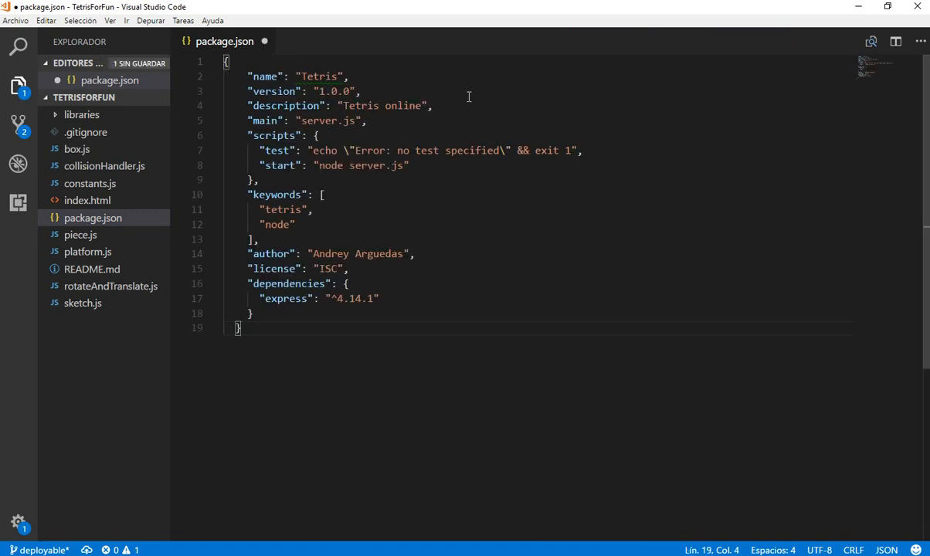
key(ctrl+s)
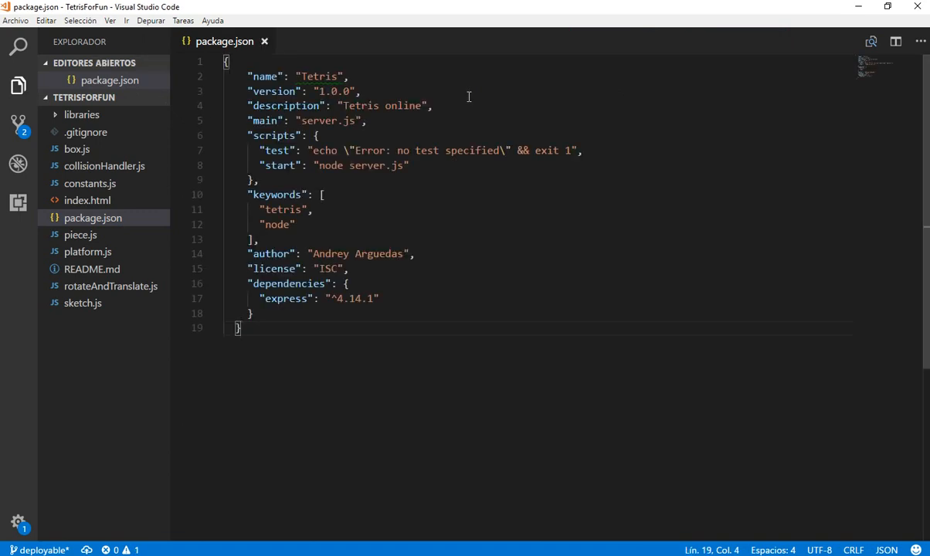
Step: Review the version, main server entry and dependencies fields of package.json
double_click(274, 91)
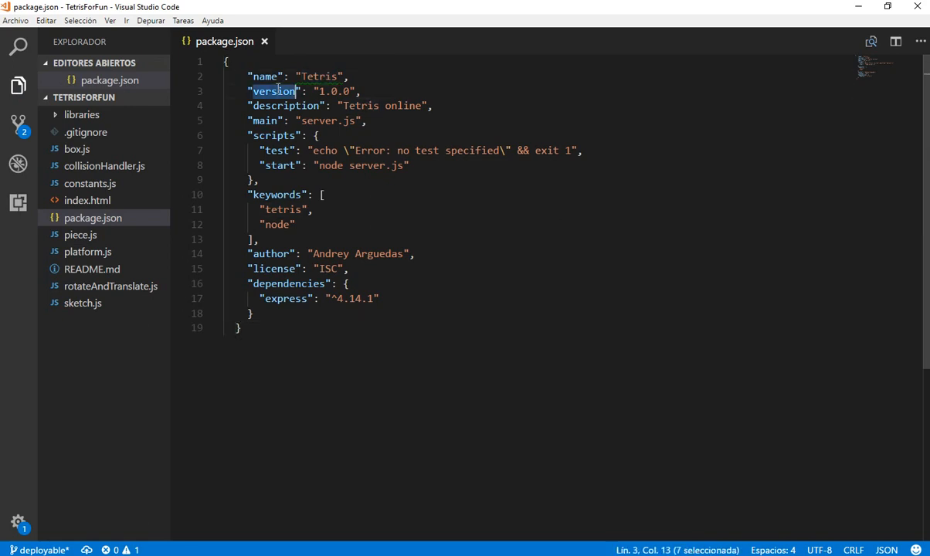
click(369, 121)
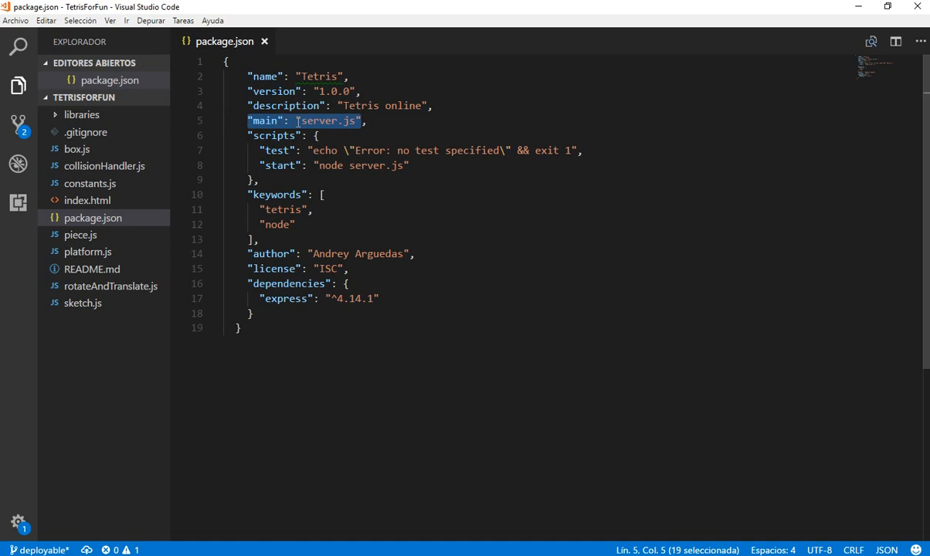
double_click(318, 120)
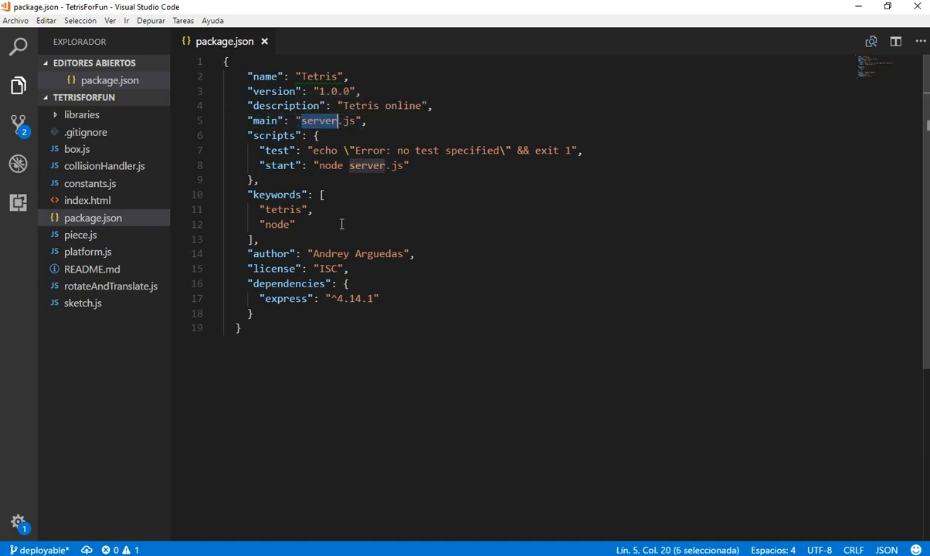
scroll(down, 3)
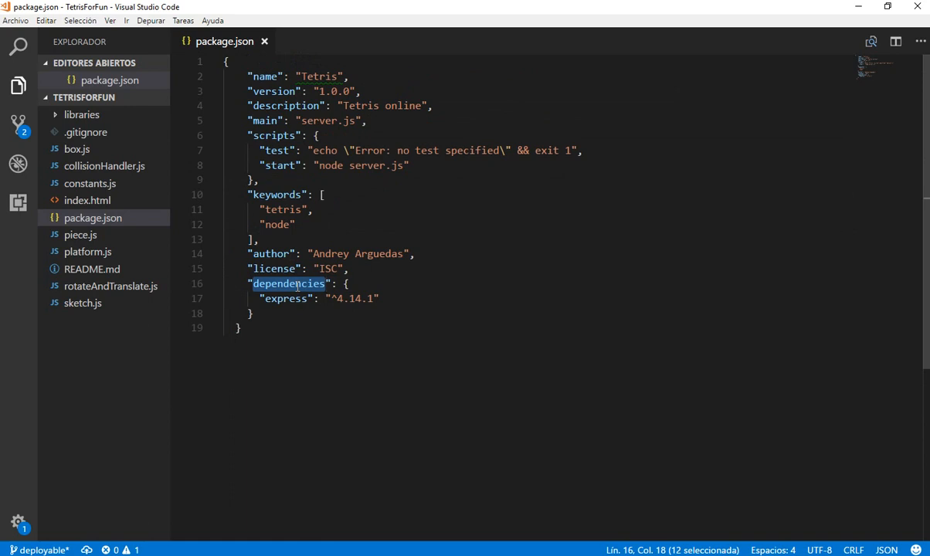
double_click(284, 299)
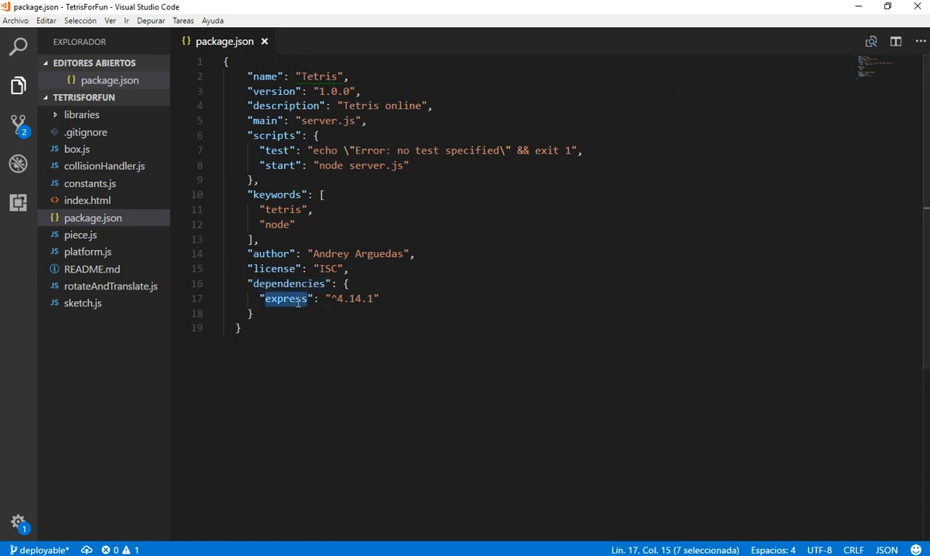
click(94, 99)
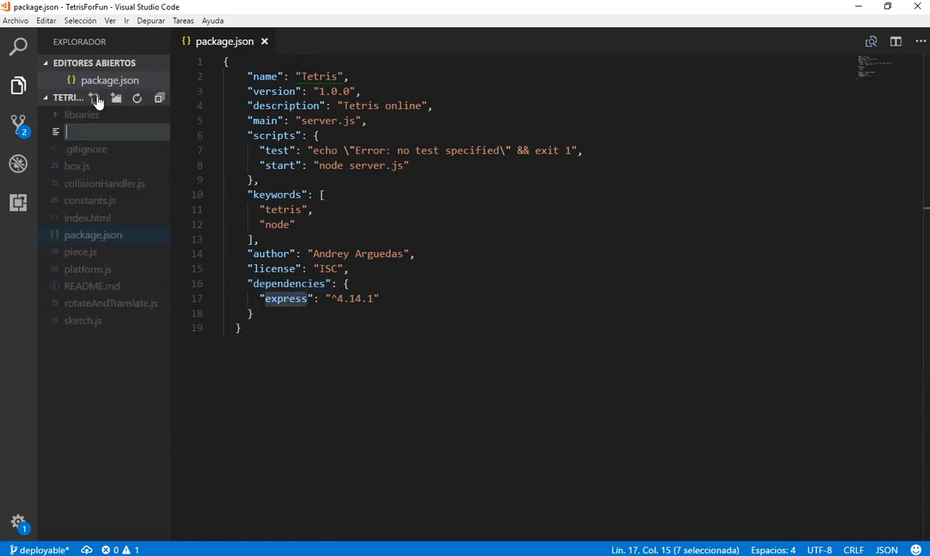
Step: Create server.js with an Express server sending index.html and listening on process.env.PORT or 9090
text(server)
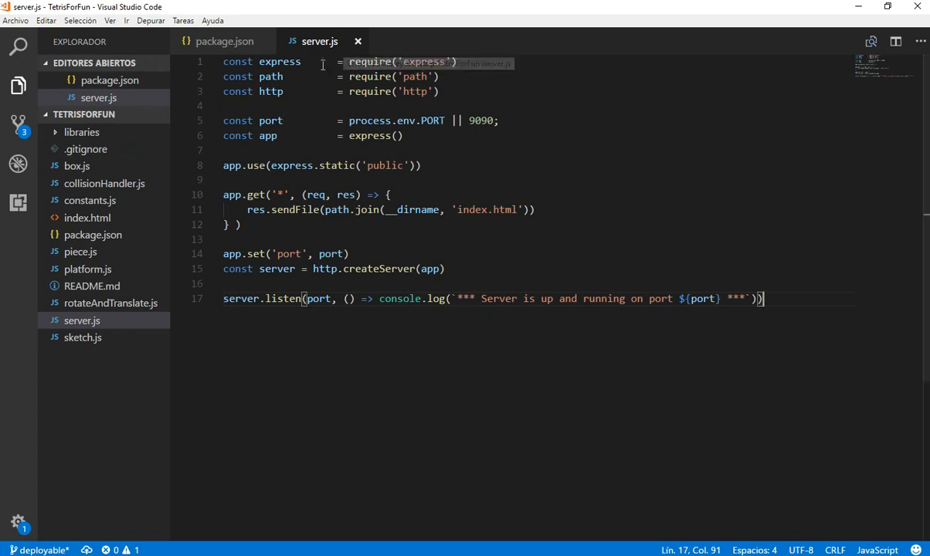
double_click(280, 62)
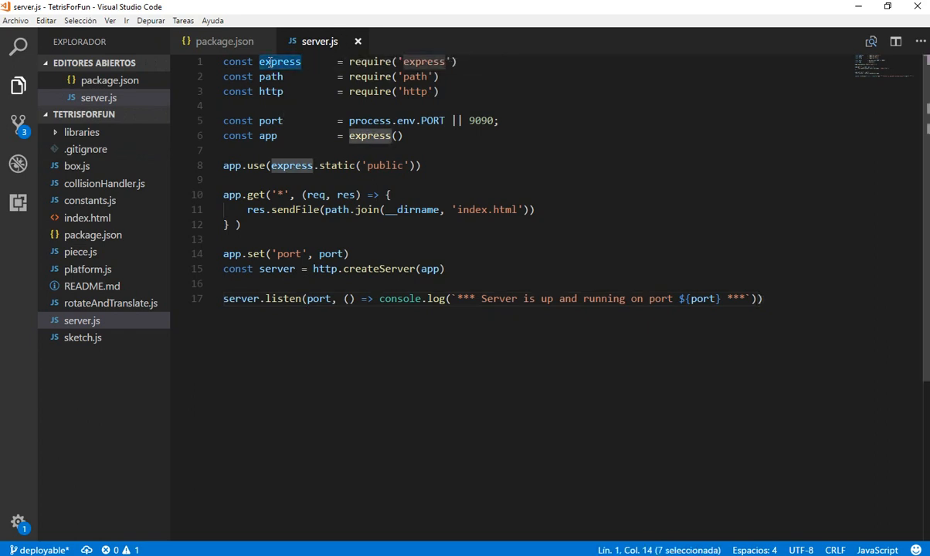
double_click(271, 92)
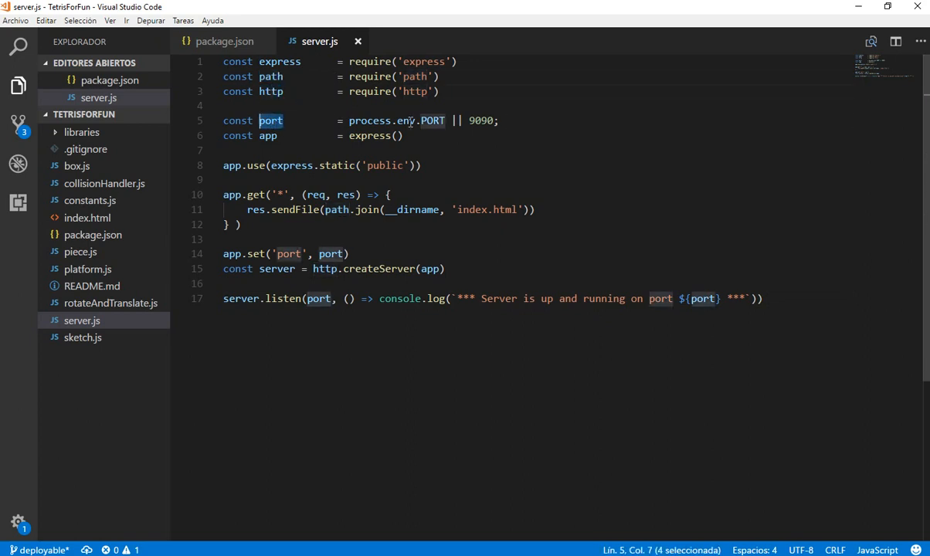
double_click(479, 120)
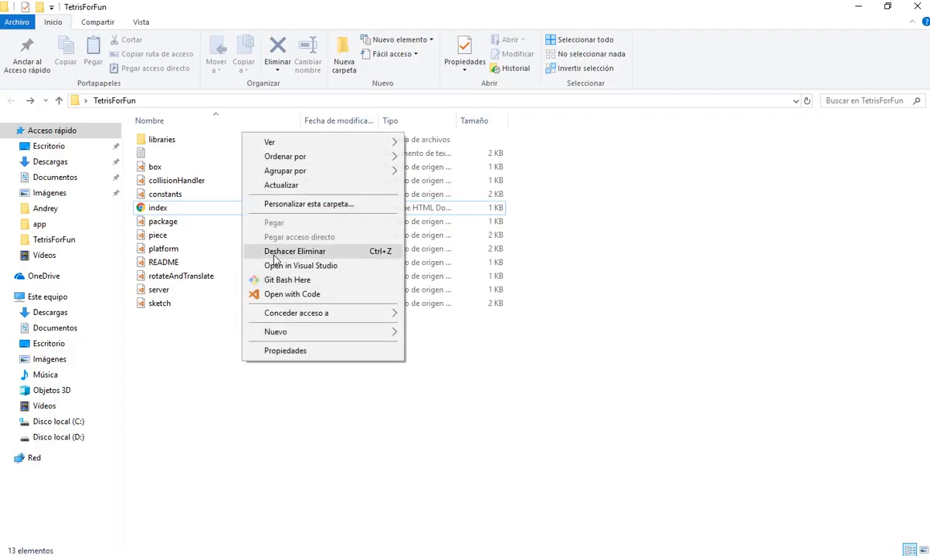
mouse_move(343, 336)
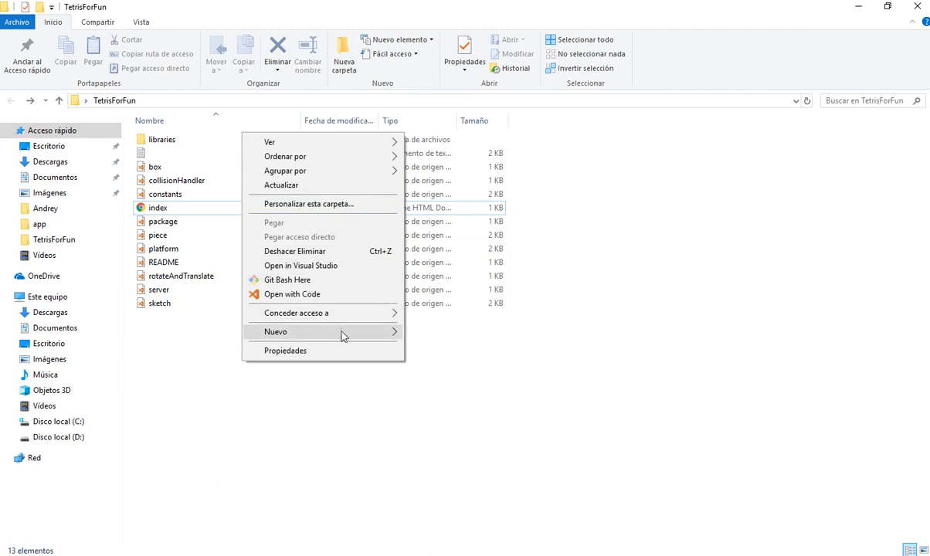
Step: Create a public folder and cut the game scripts and index page for moving
click(276, 331)
text(public)
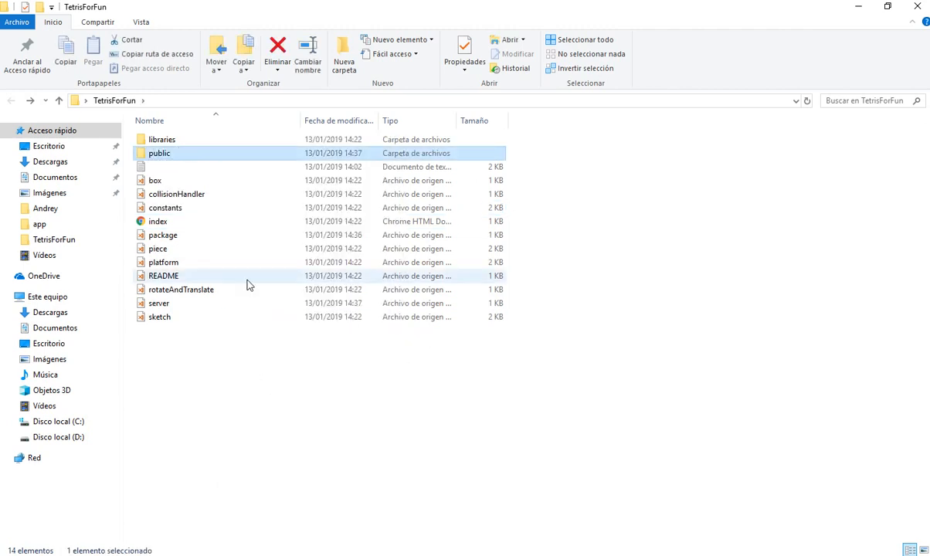
click(155, 180)
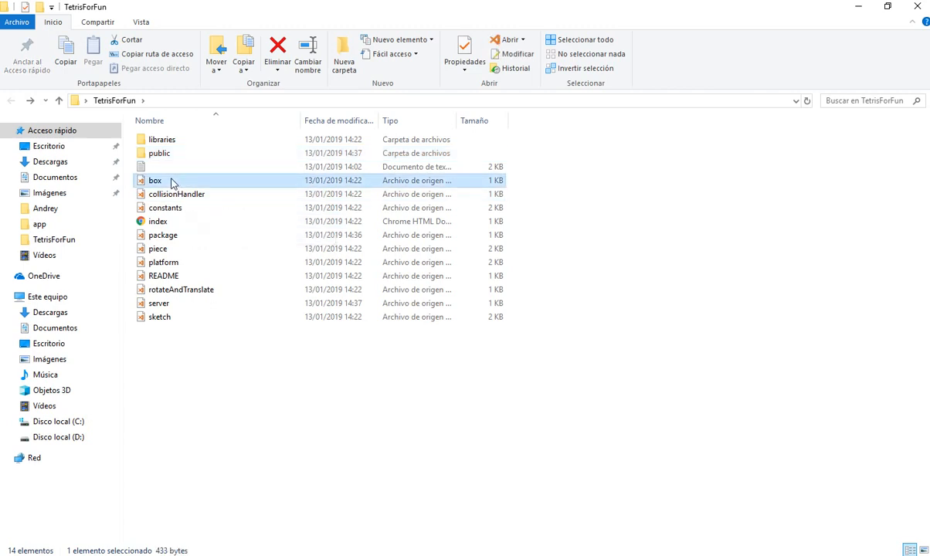
click(157, 222)
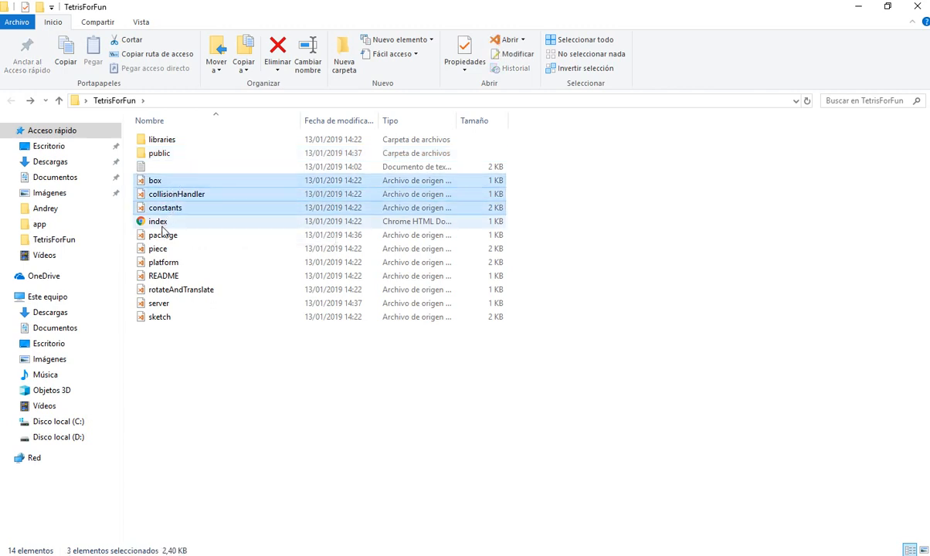
click(157, 247)
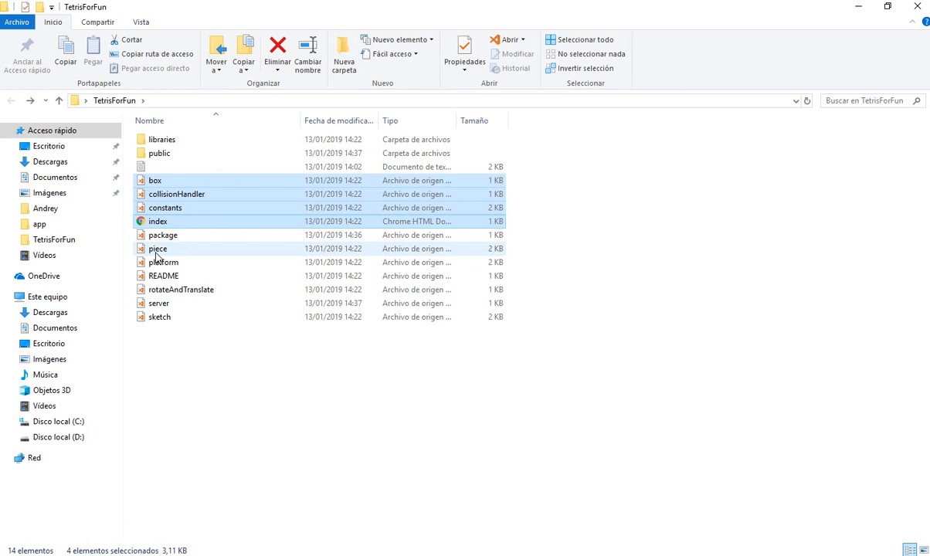
click(164, 262)
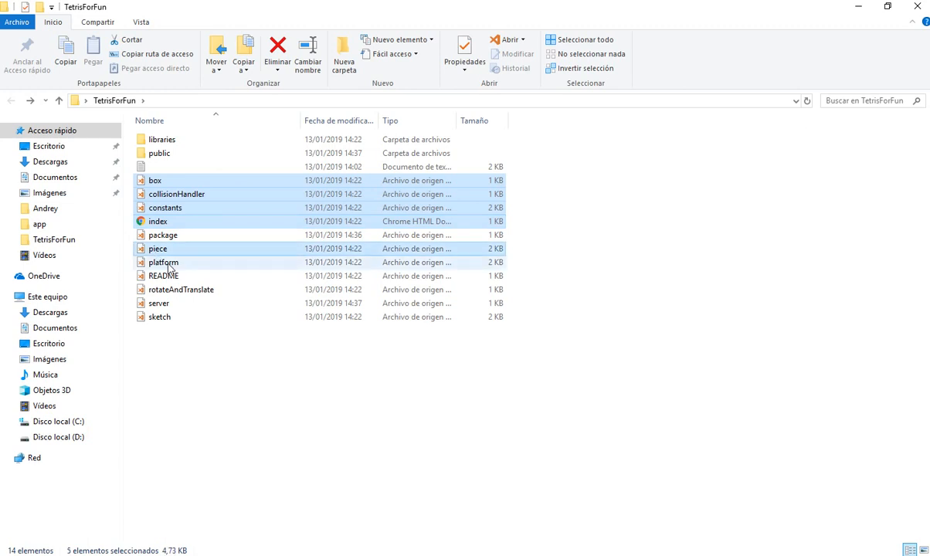
click(179, 289)
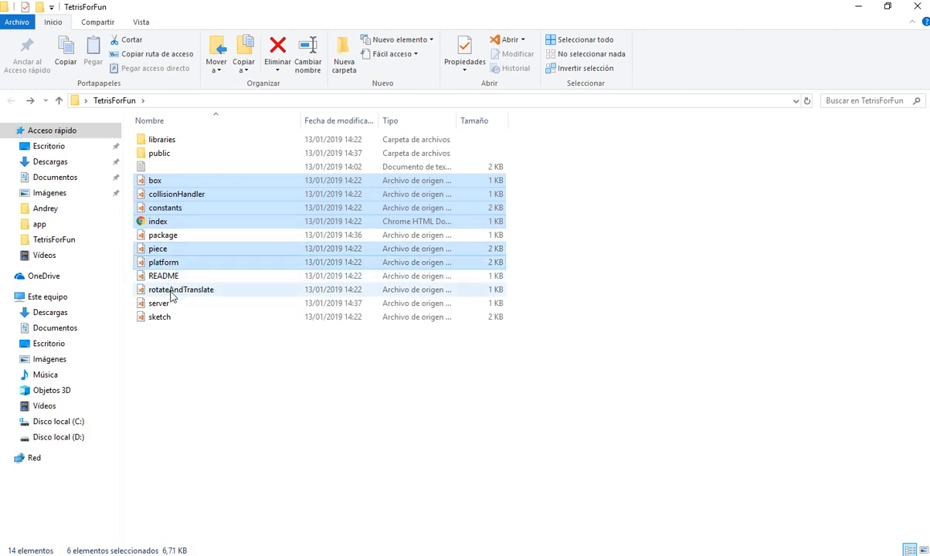
click(159, 317)
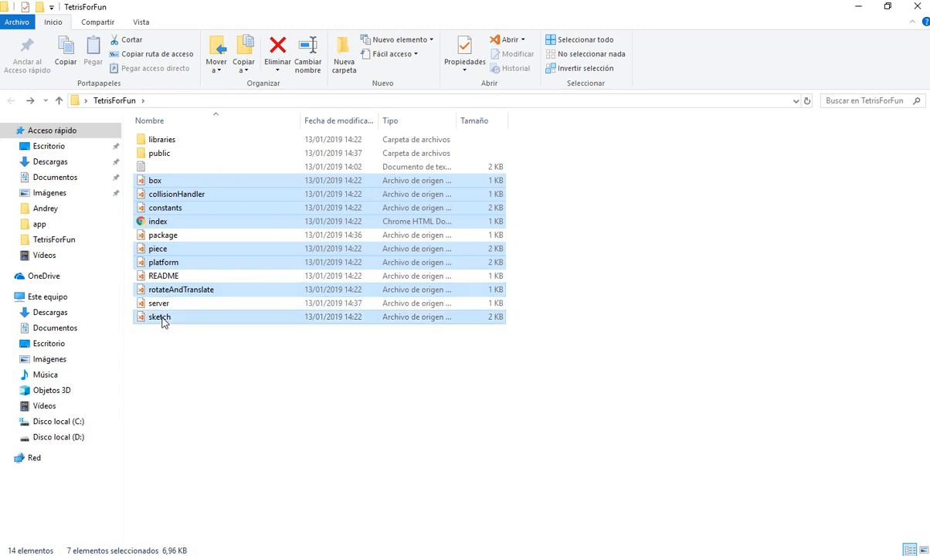
click(193, 206)
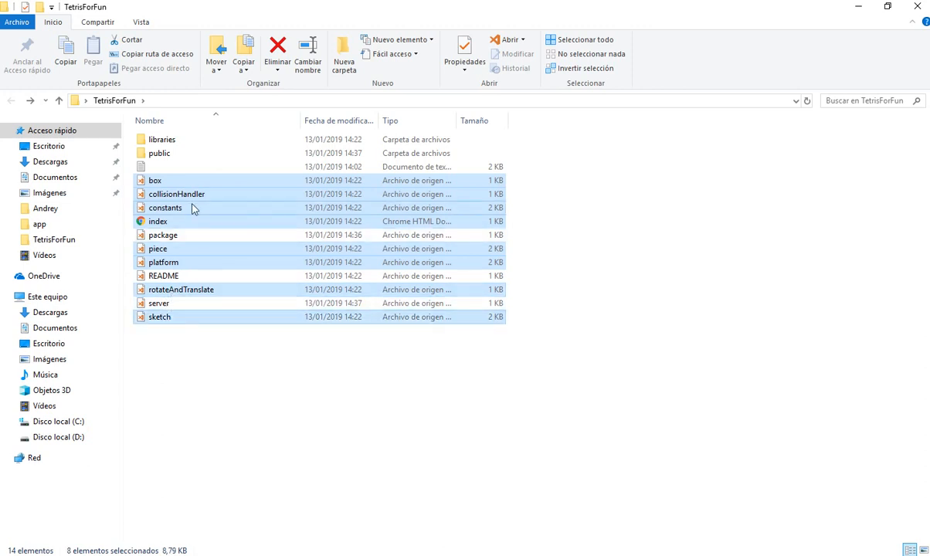
right_click(191, 194)
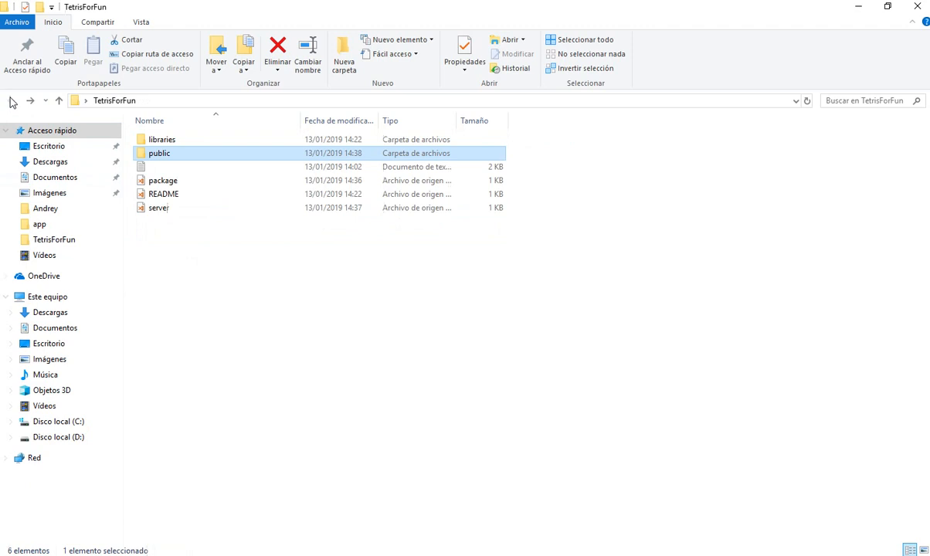
Step: Move the cut files and the libraries folder into public and check its contents
right_click(160, 139)
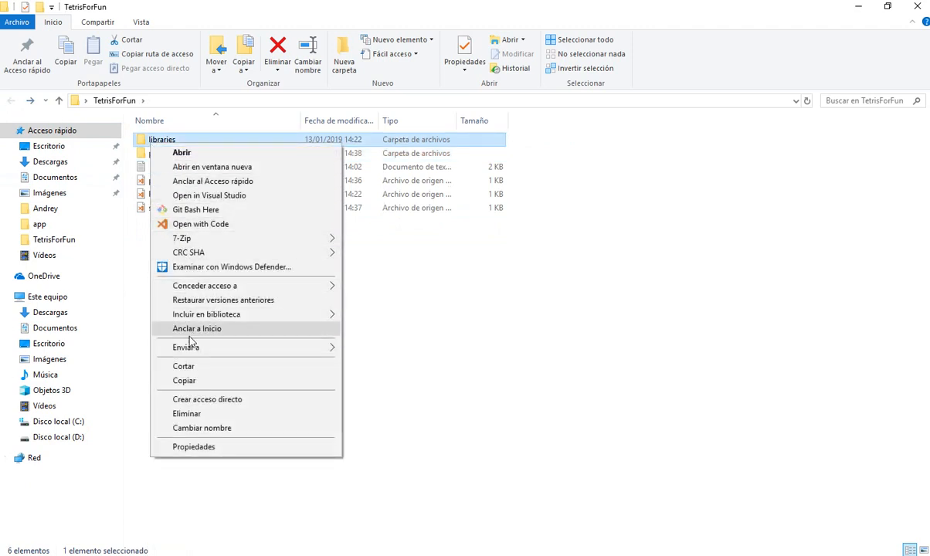
click(182, 153)
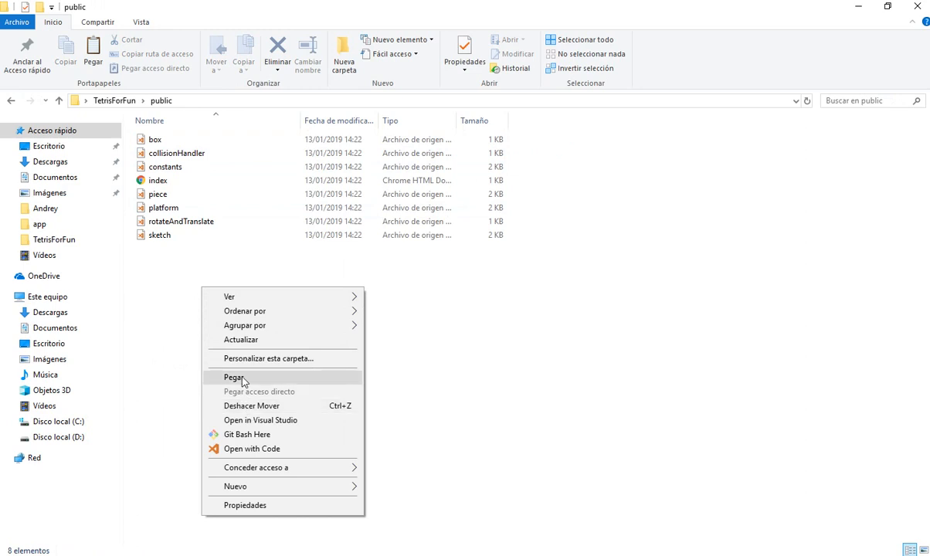
click(235, 377)
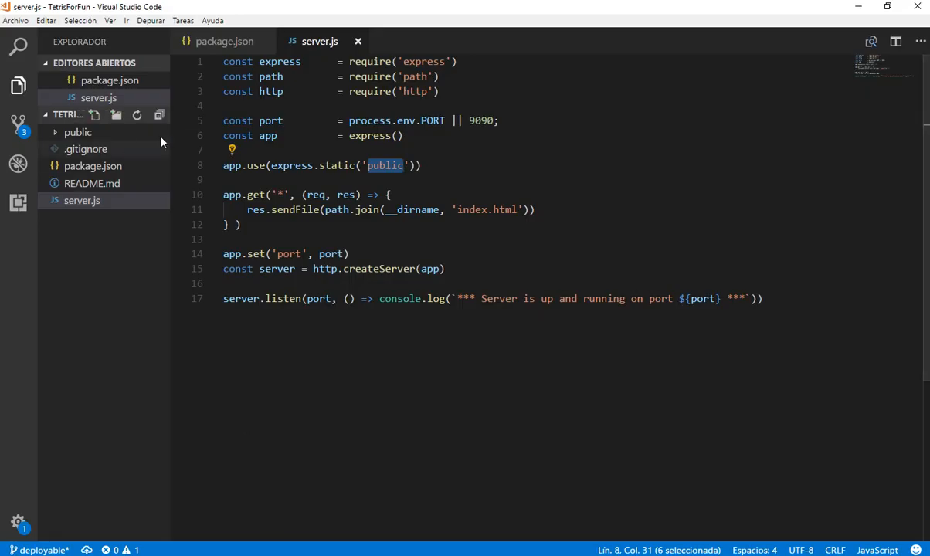
click(232, 179)
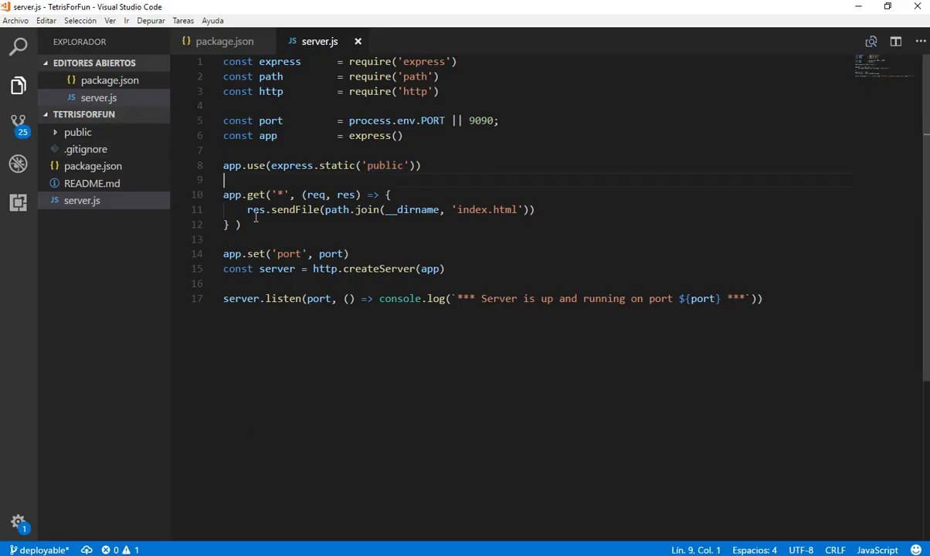
click(537, 210)
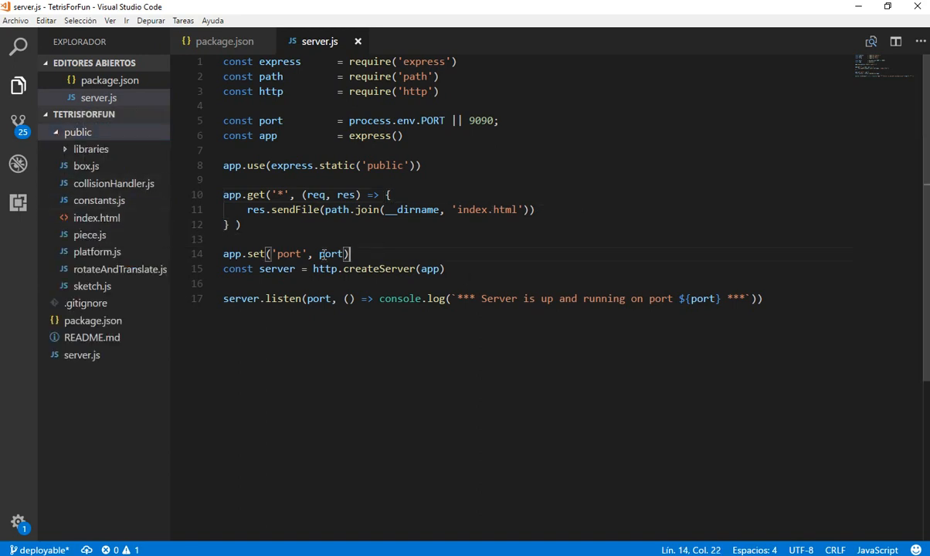
double_click(378, 268)
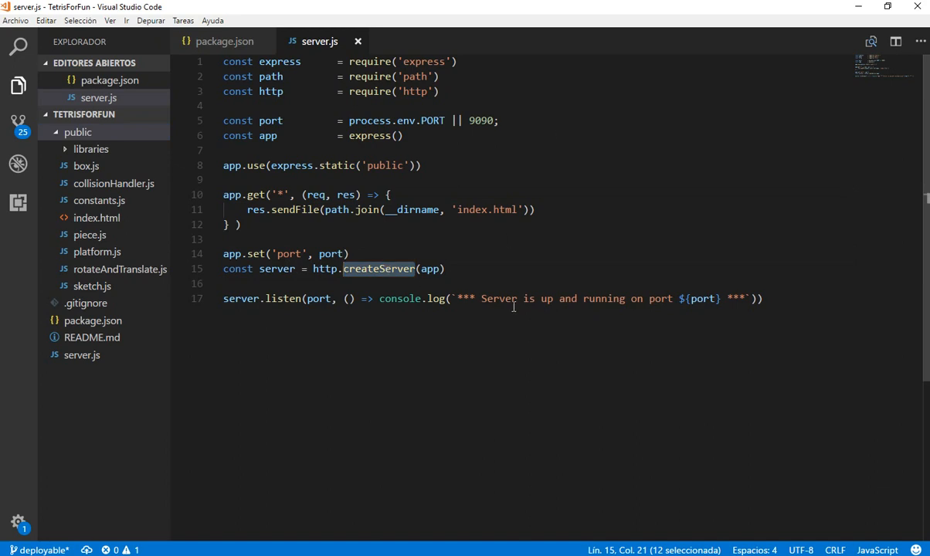
double_click(605, 298)
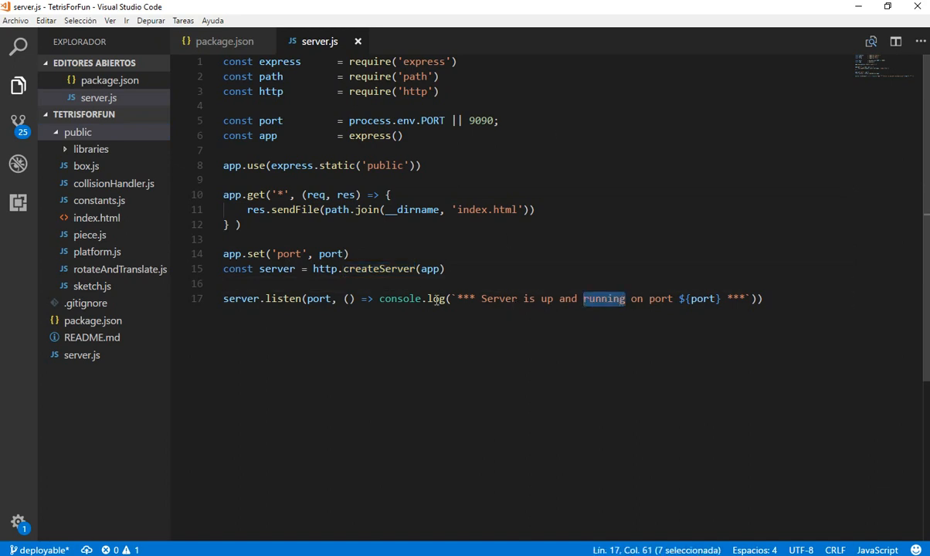
double_click(436, 298)
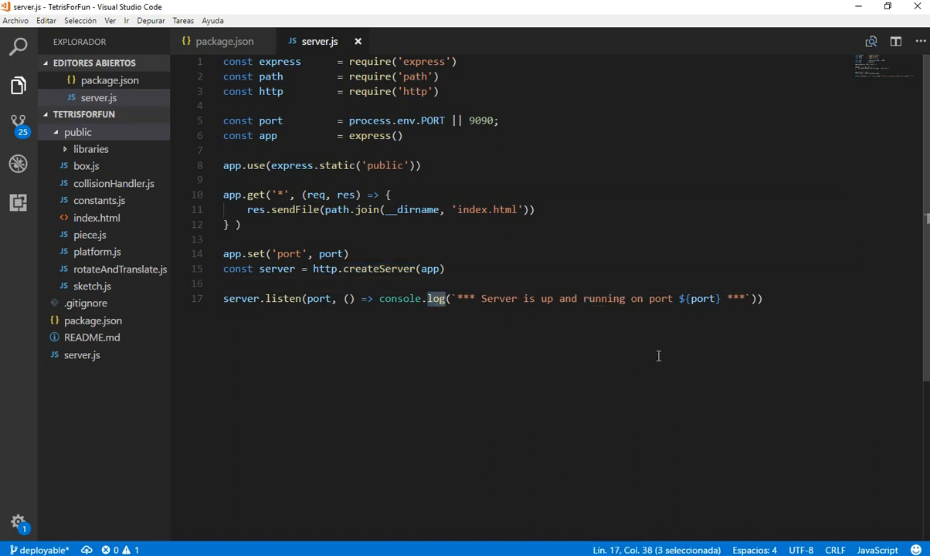
double_click(319, 300)
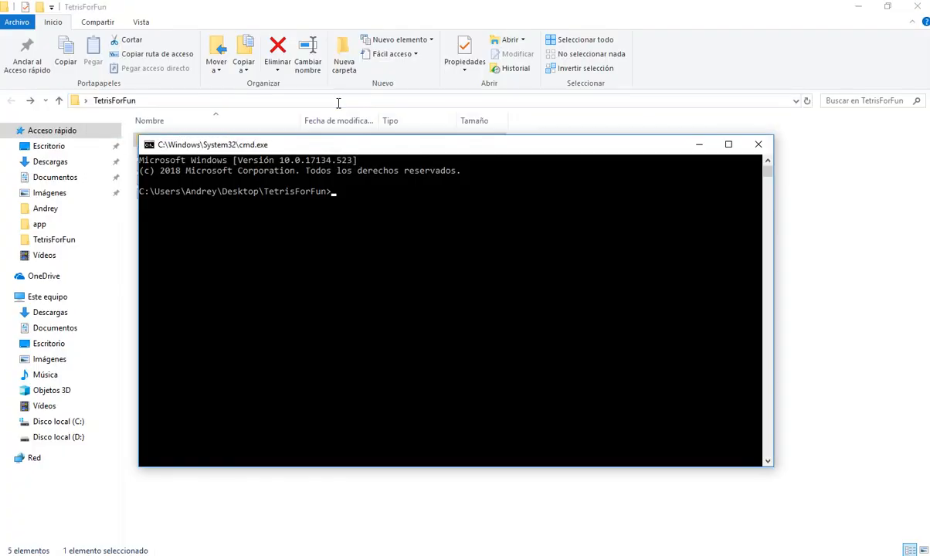
Step: Install the project's npm packages and launch the server with npm start
text(npm)
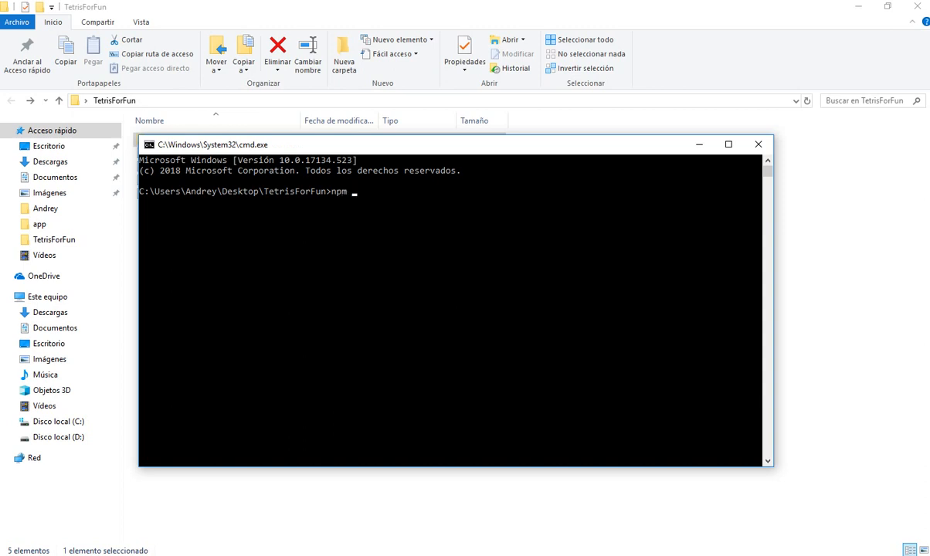
text(install)
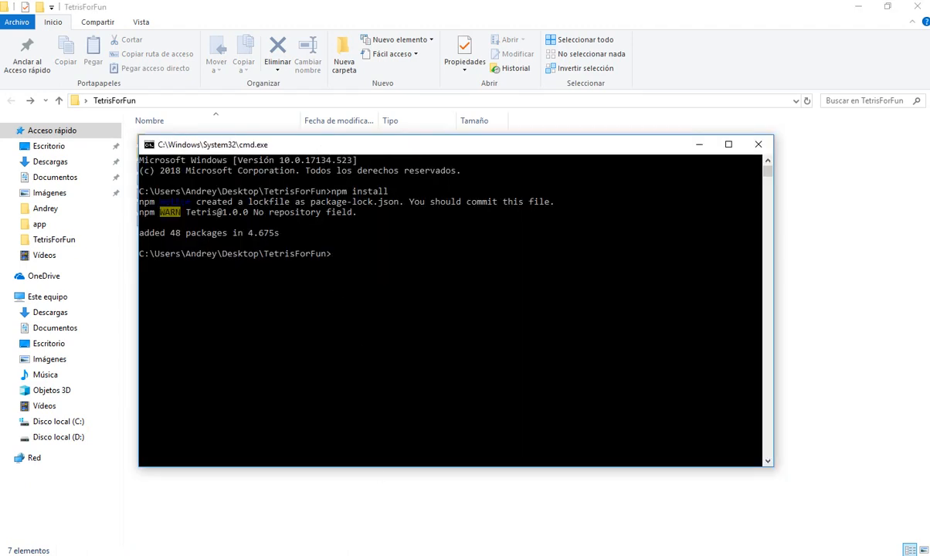
text(n)
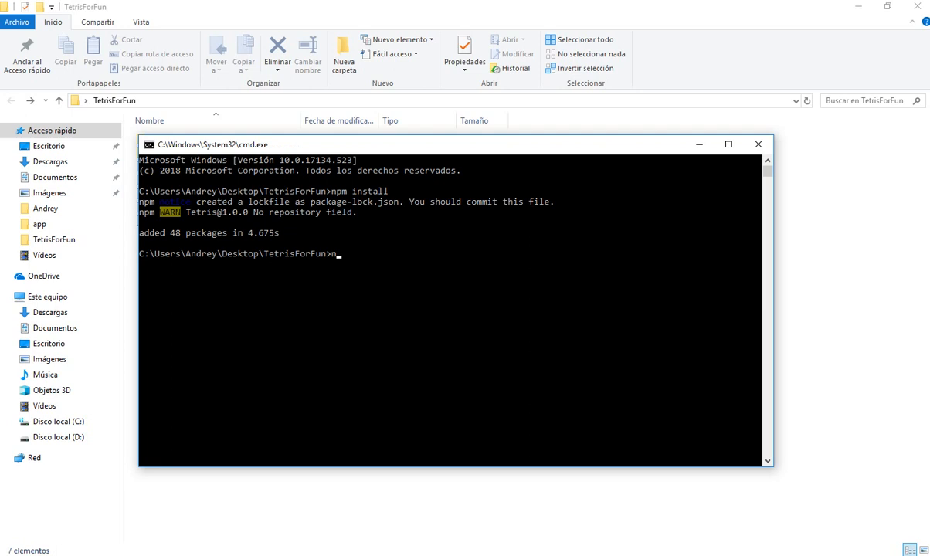
text(pm start)
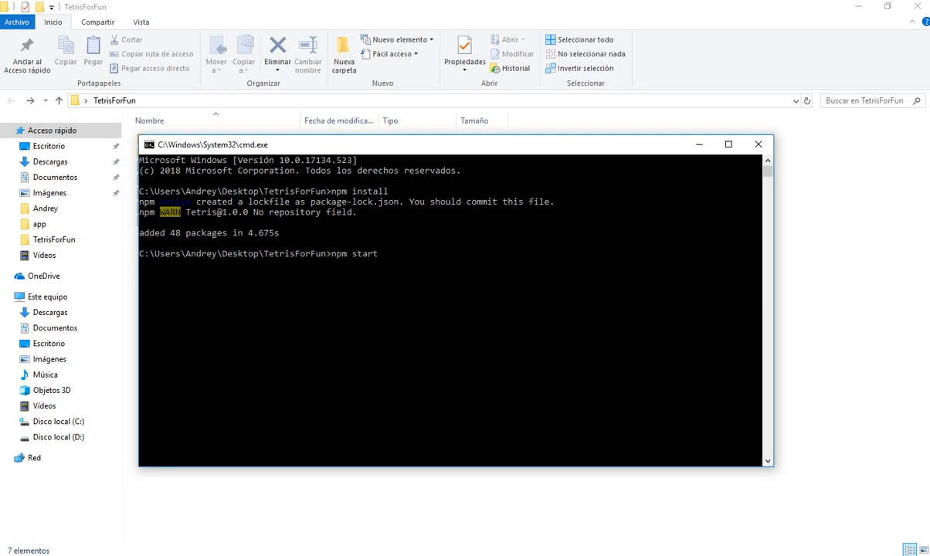
key(Return)
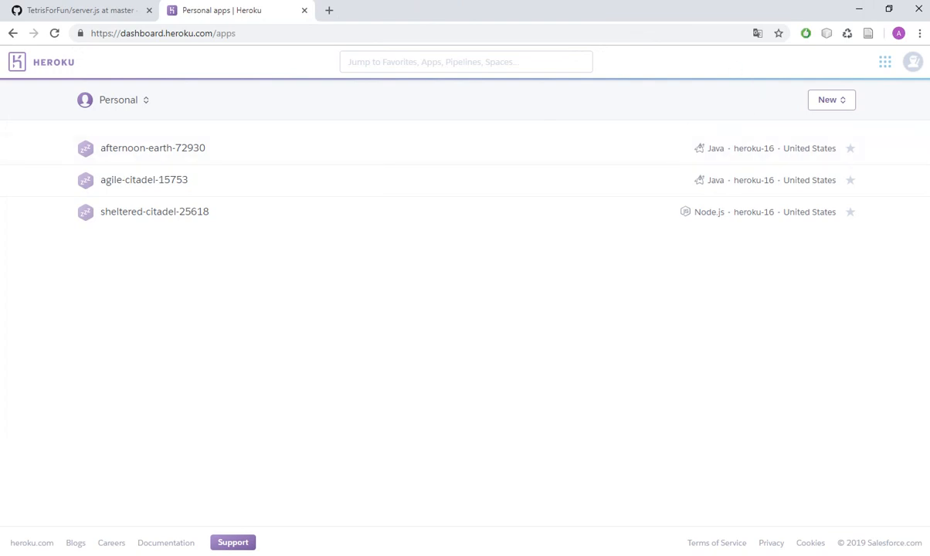
mouse_move(831, 136)
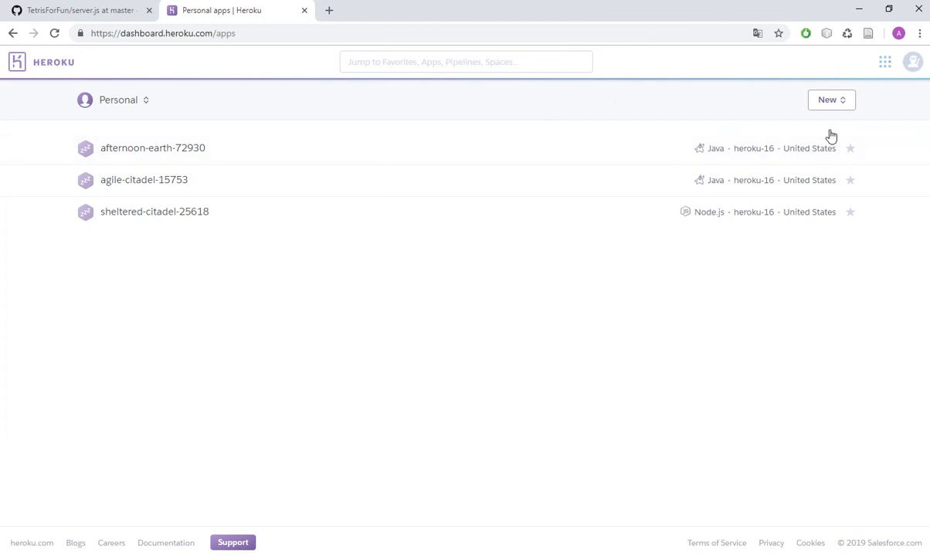
mouse_move(880, 62)
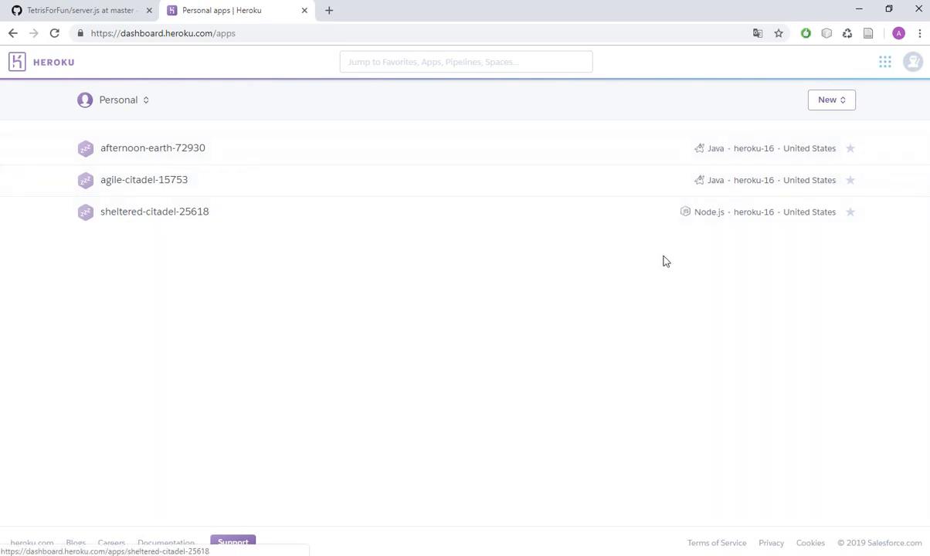
mouse_move(144, 179)
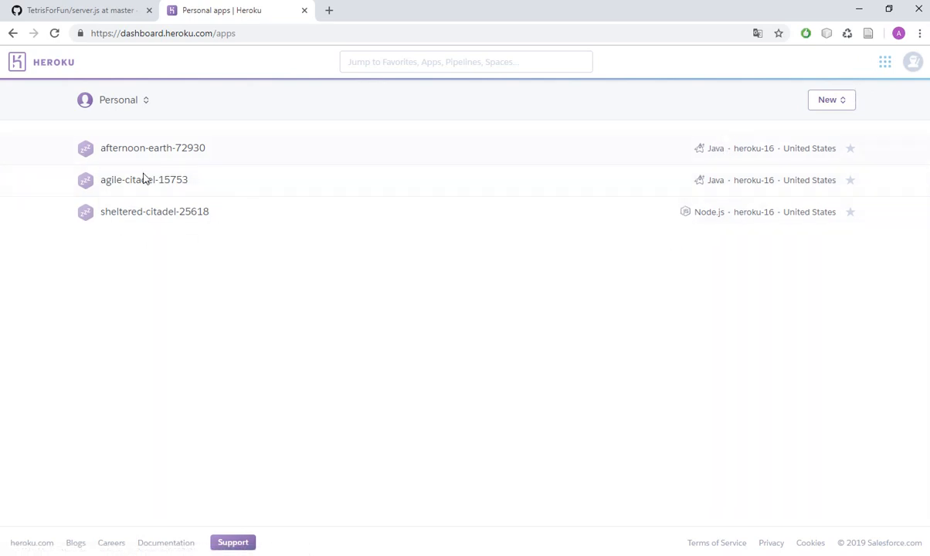
mouse_move(151, 152)
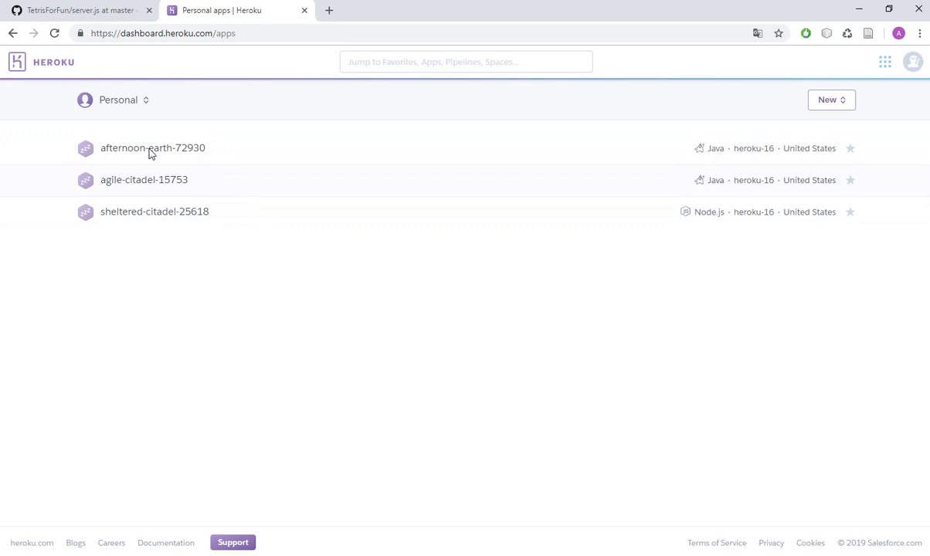
mouse_move(81, 9)
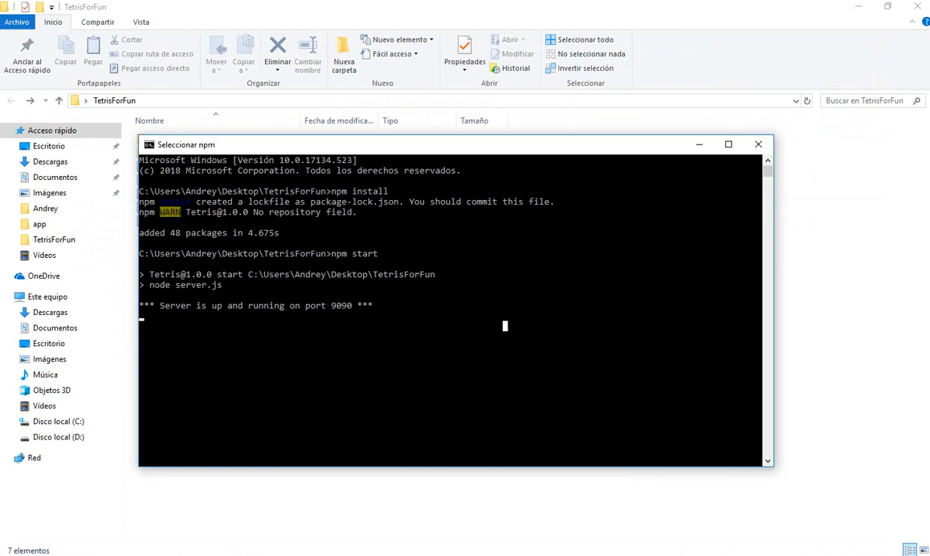
Step: Stop the local server, log in with heroku login, and check git status
key(ctrl+c)
text(h)
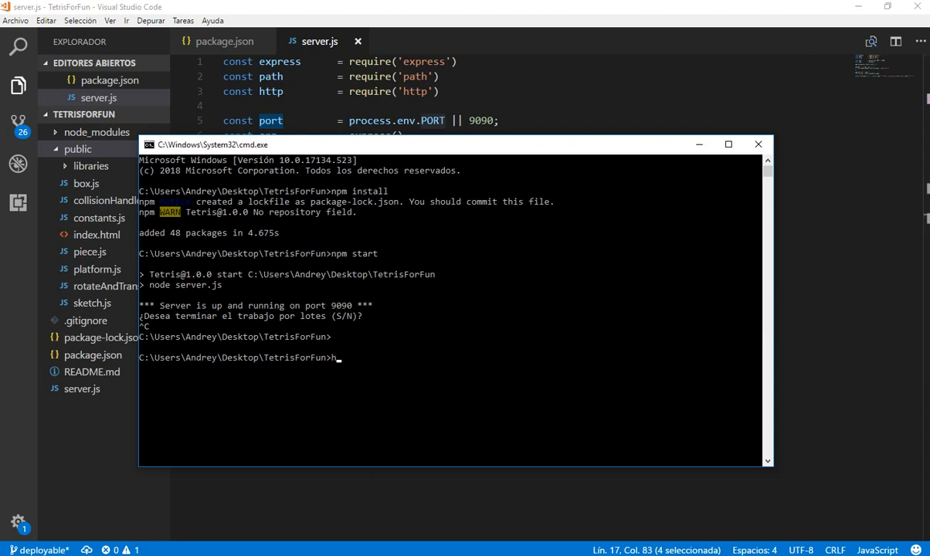
text(eroku)
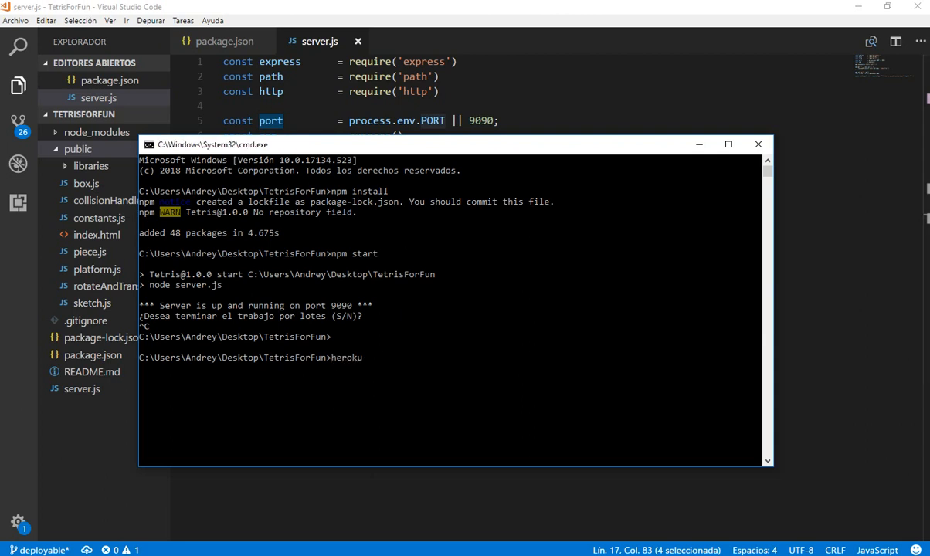
text(login)
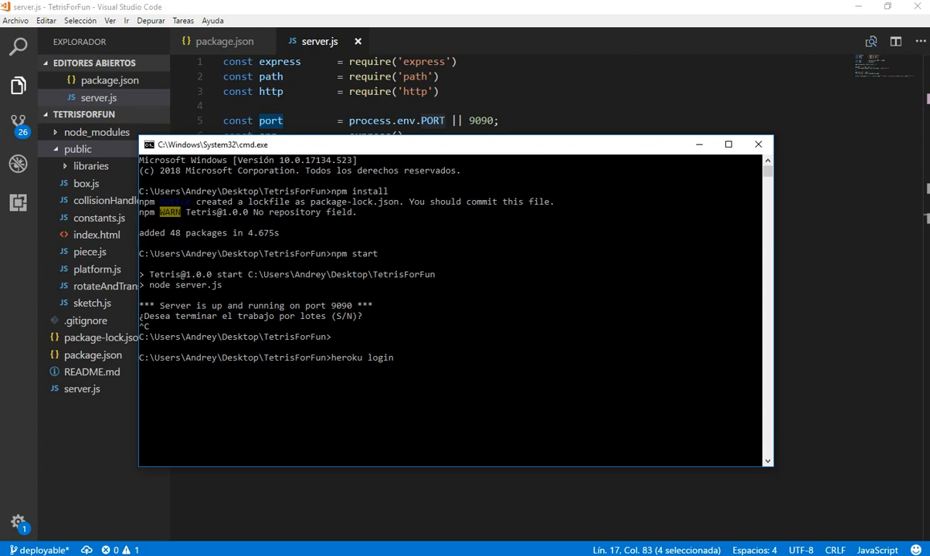
key(Return)
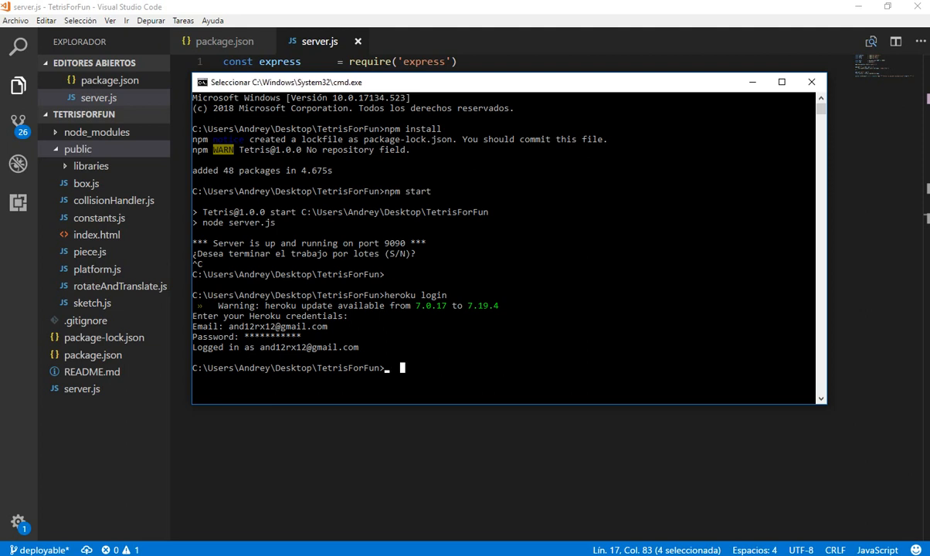
text(git status)
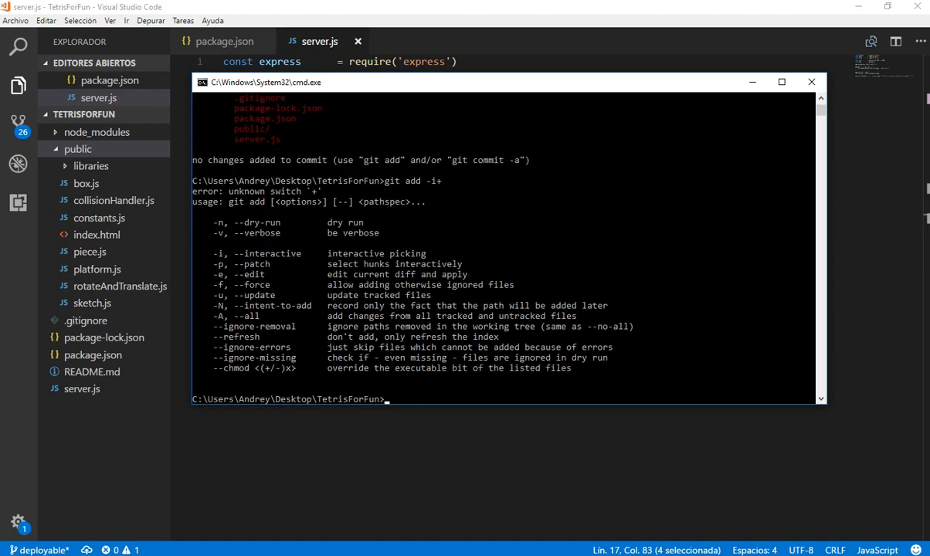
Step: Stage all 15 project files with git add -i and begin the 'To deploy' commit message
text(git add -i)
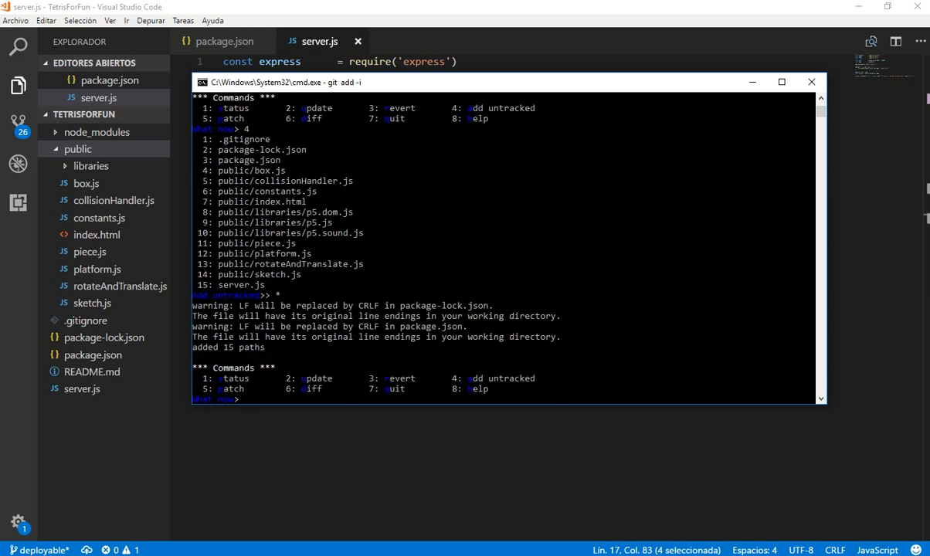
text(2)
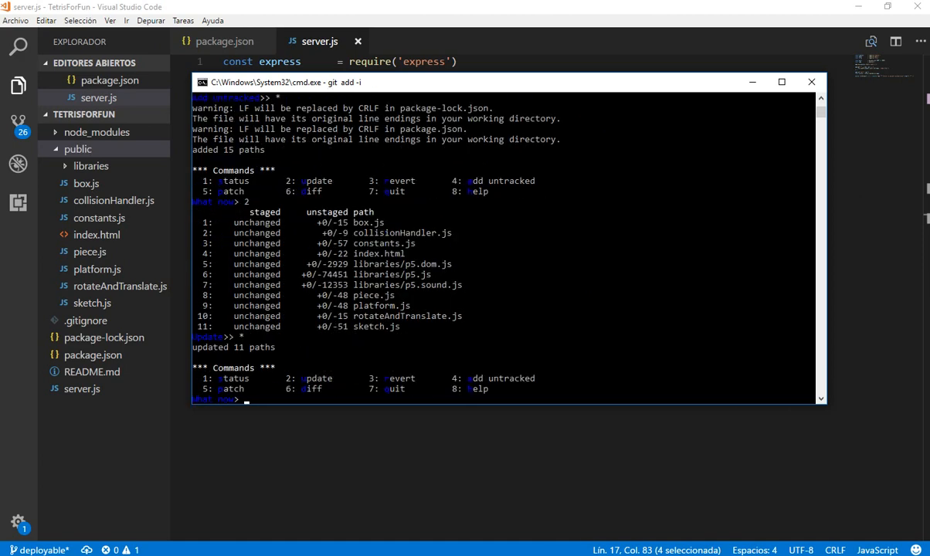
text(q)
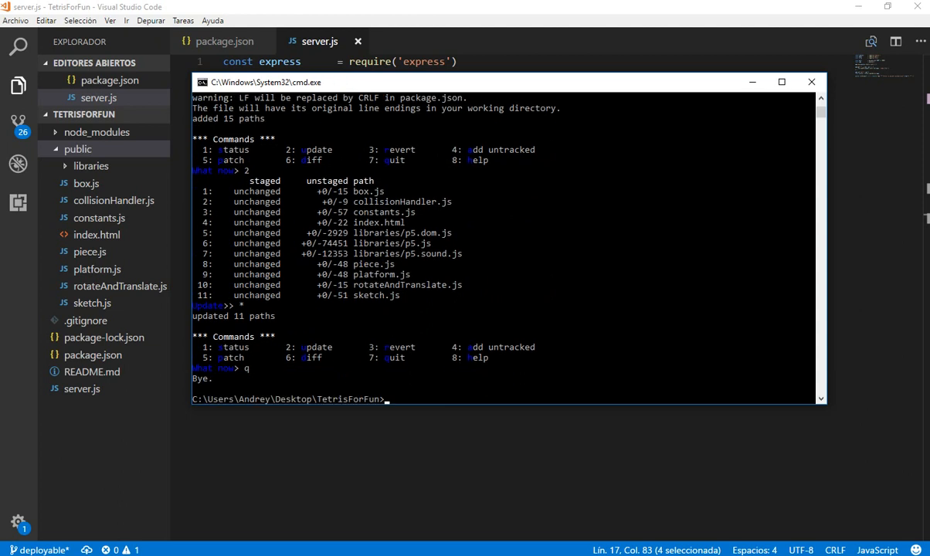
text(git commit)
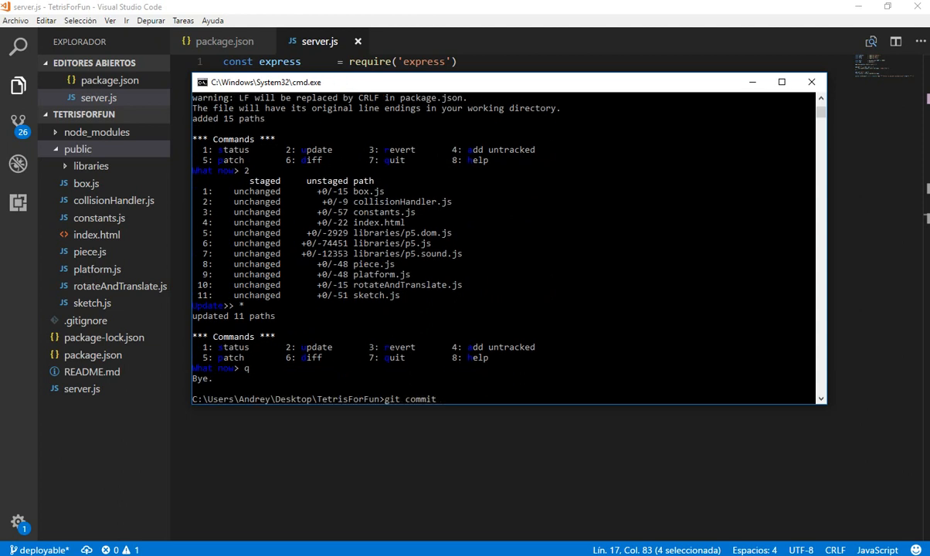
text(-m "")
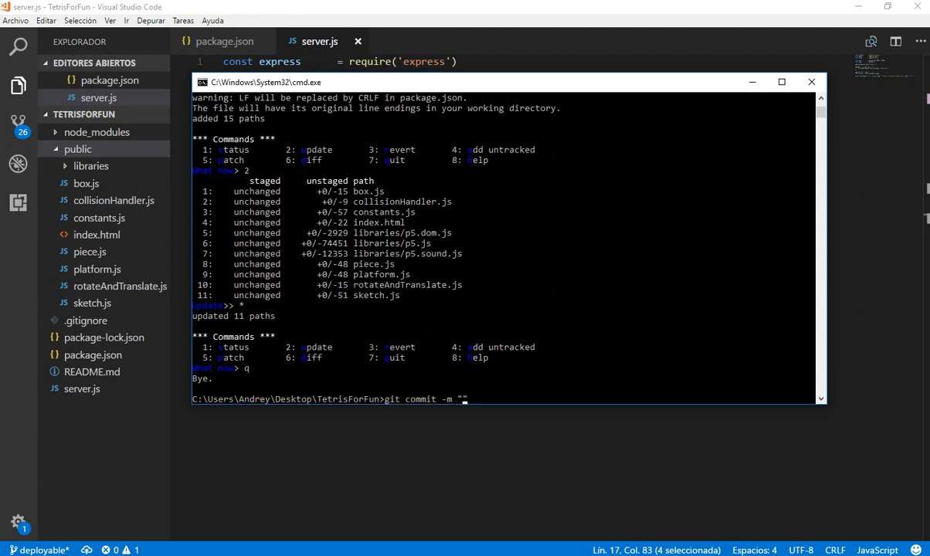
text(To deploy)
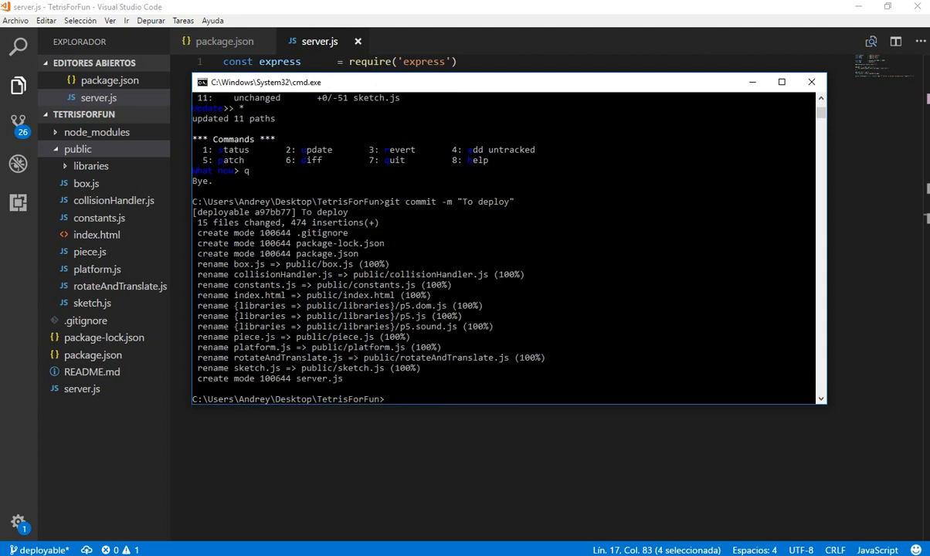
Step: Push the deployable branch with git push origin deployable, entering GitHub credentials
text(git push)
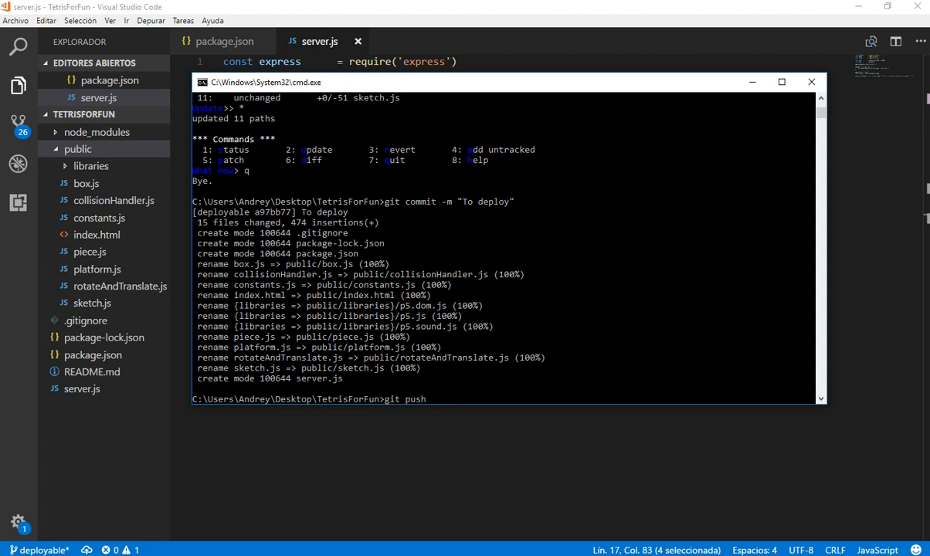
text(o)
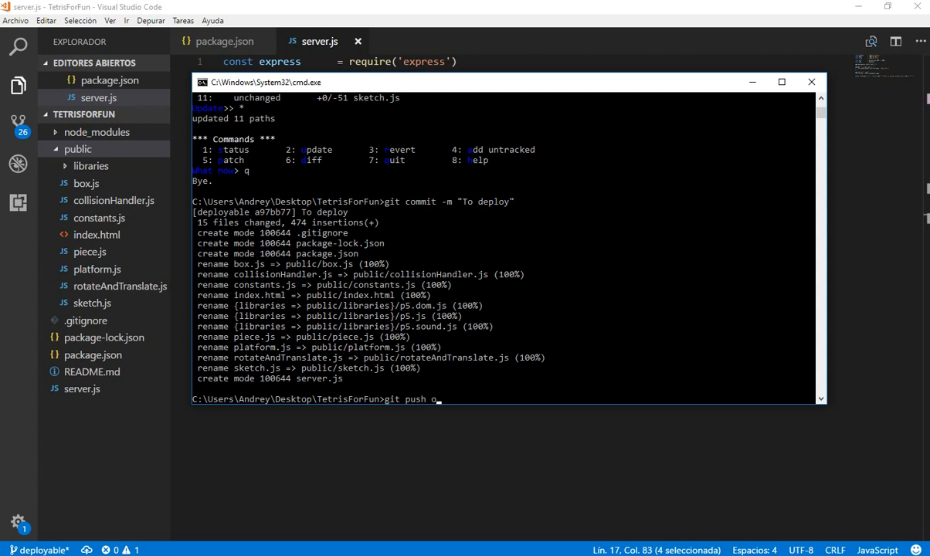
text(rigin d)
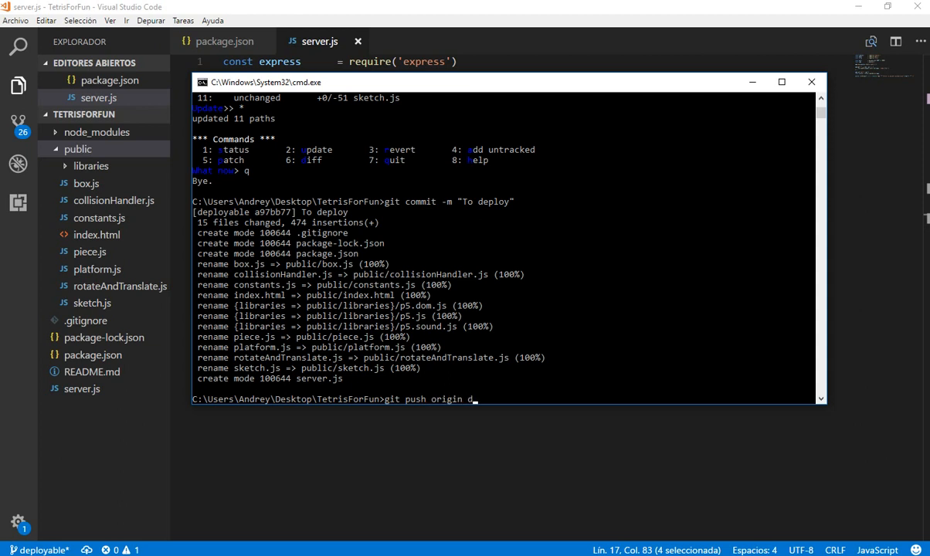
text(eployab)
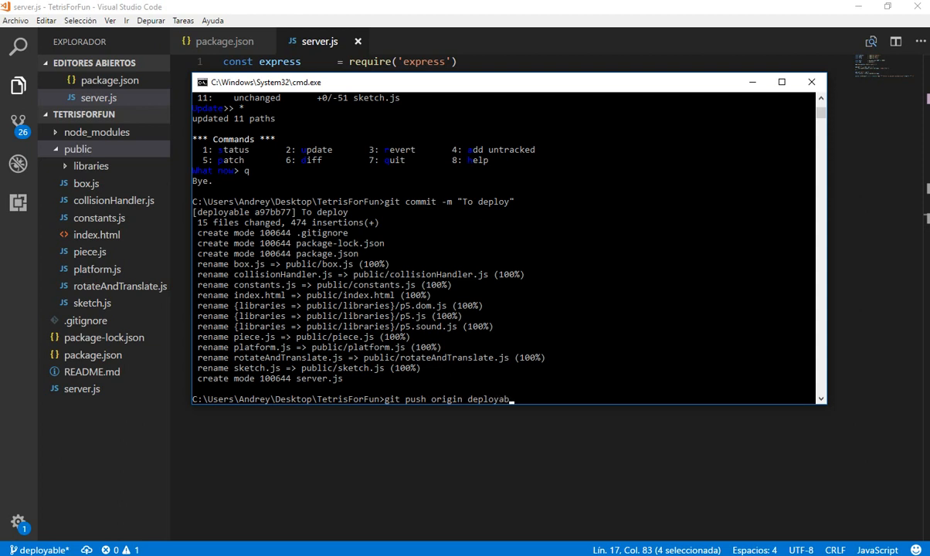
key(Return)
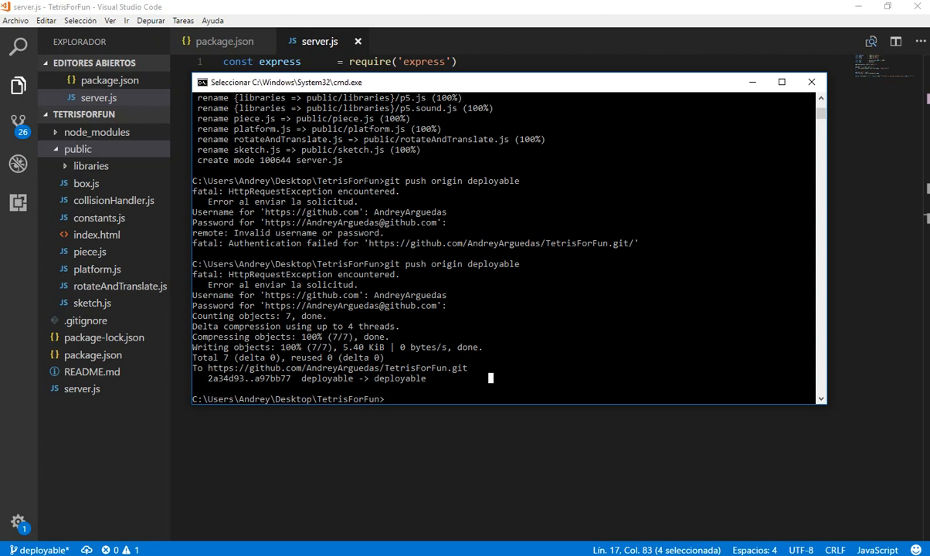
text(typ)
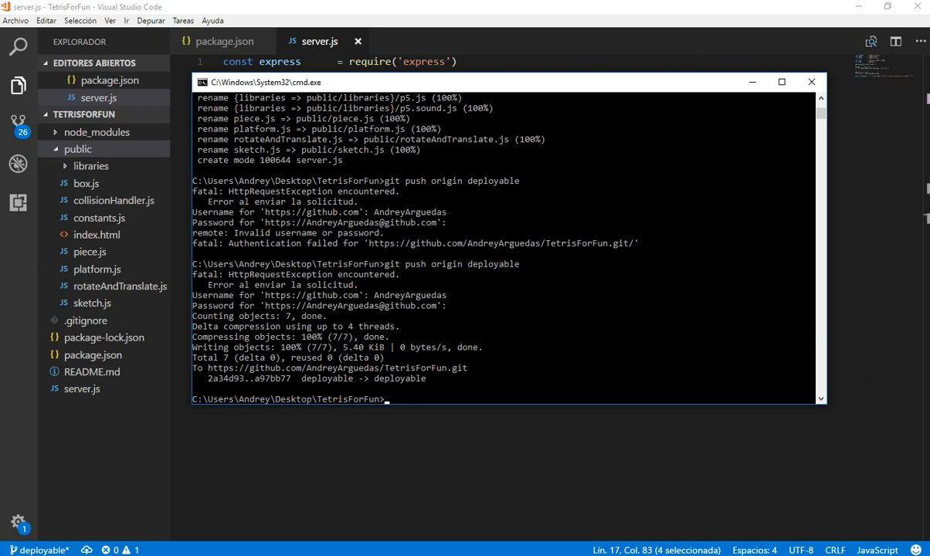
text(heroku cr)
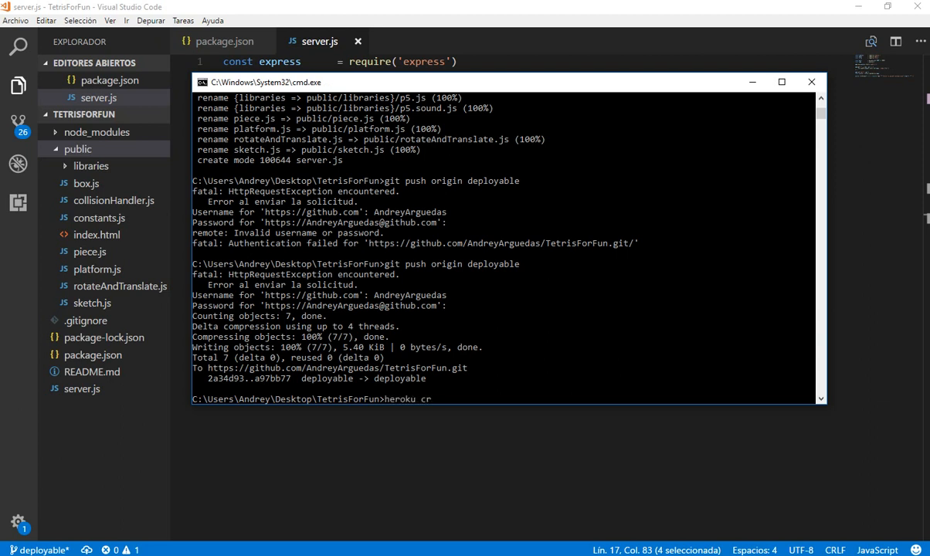
Step: Run heroku create to make the new app frozen-sea-81358 with its Heroku git remote
text(eat)
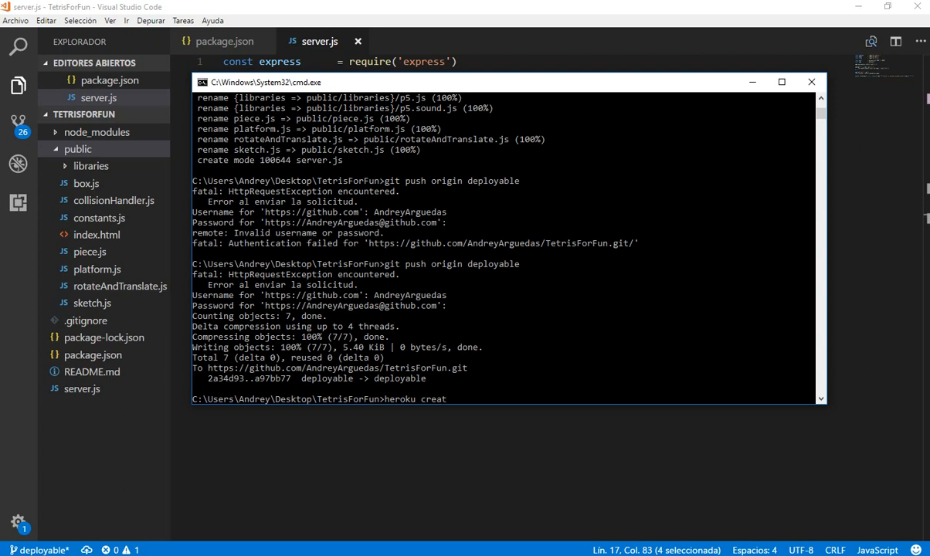
text(e)
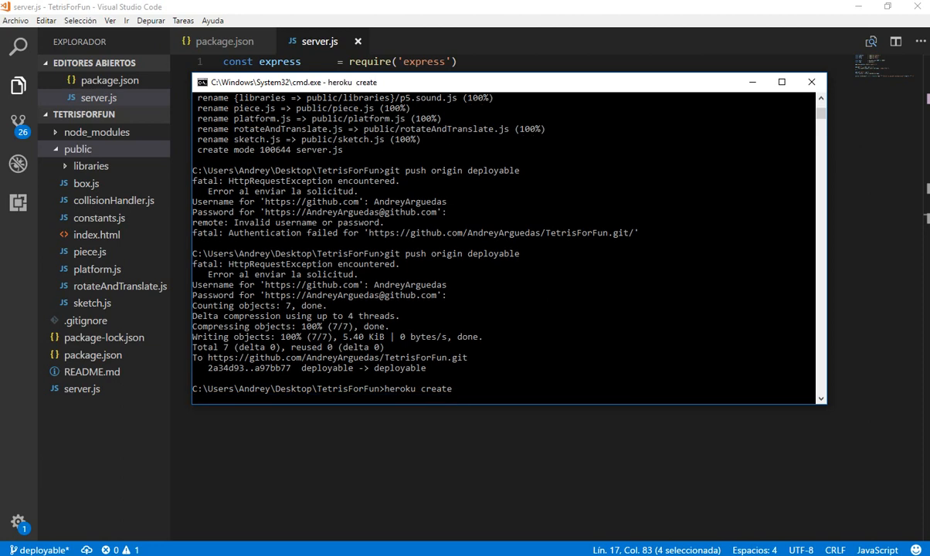
key(Return)
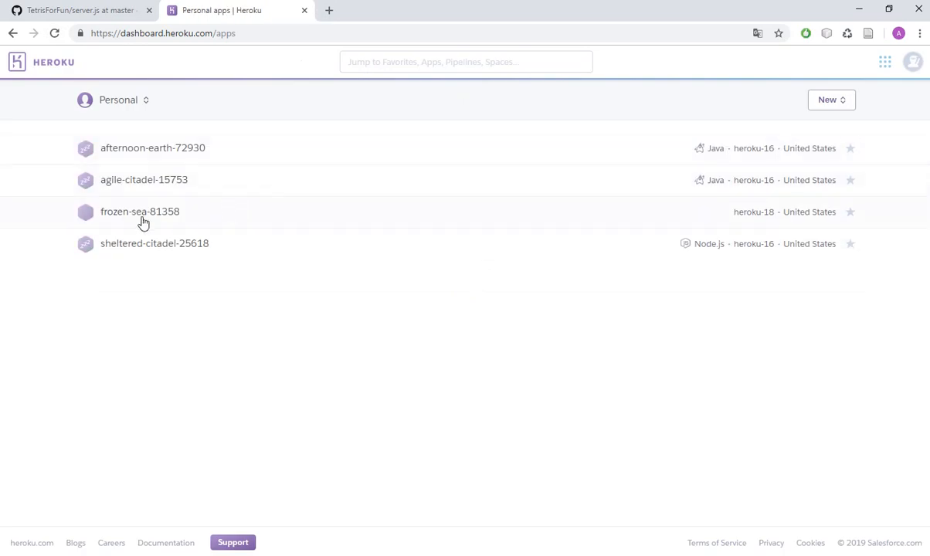
mouse_move(124, 212)
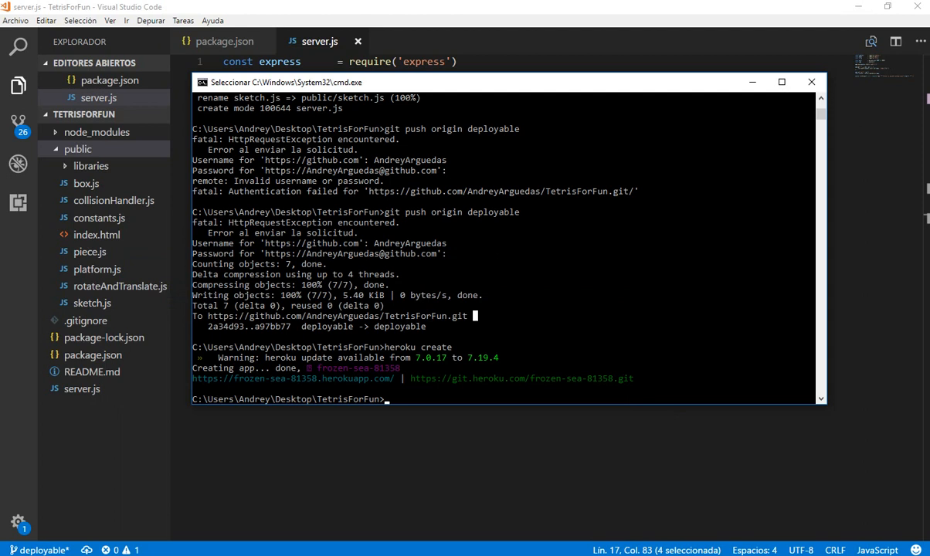
Step: Push with git push heroku deployable:master and follow the build log to successful deploy
text(git push origin deployable)
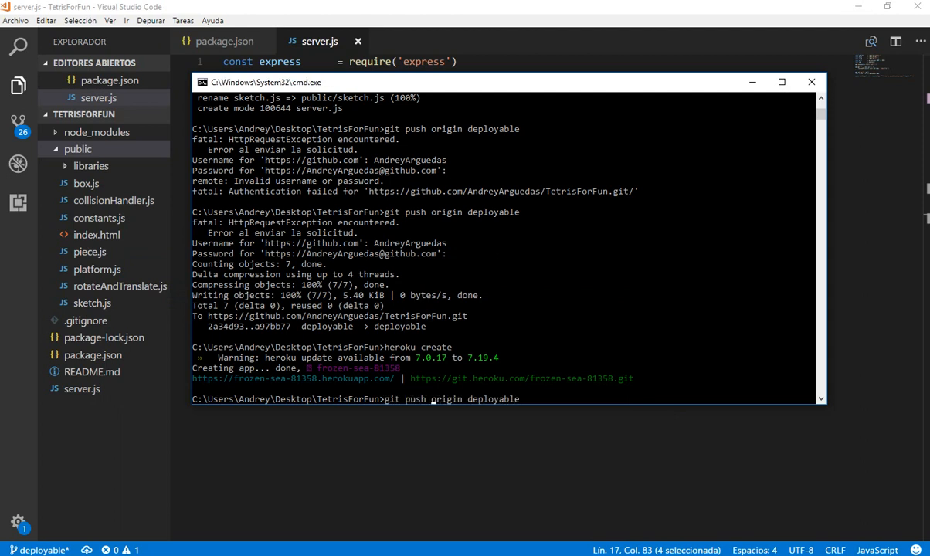
text(heroku)
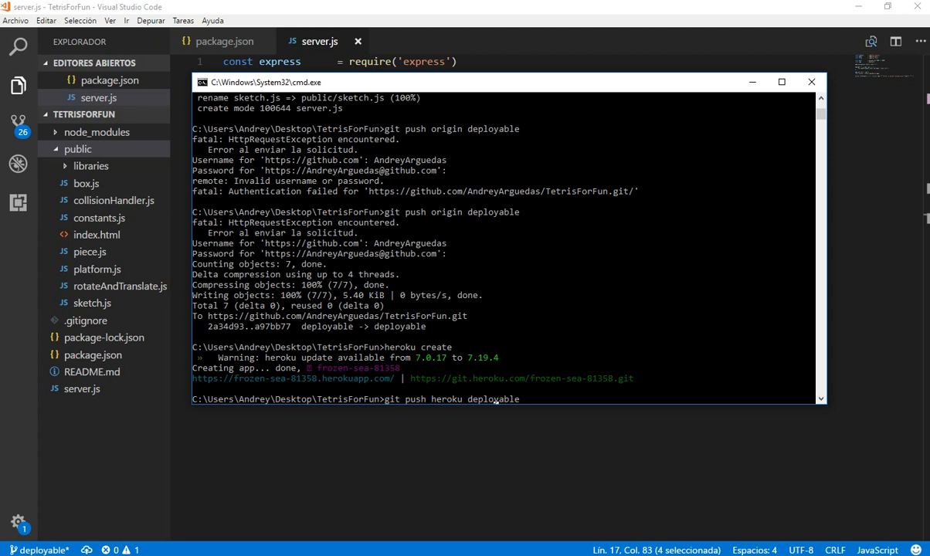
text(:ma)
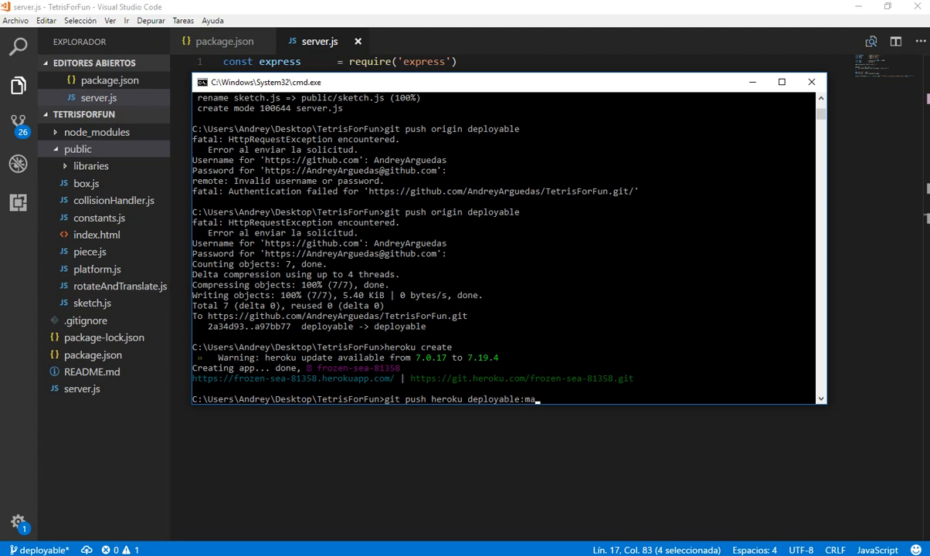
key(Return)
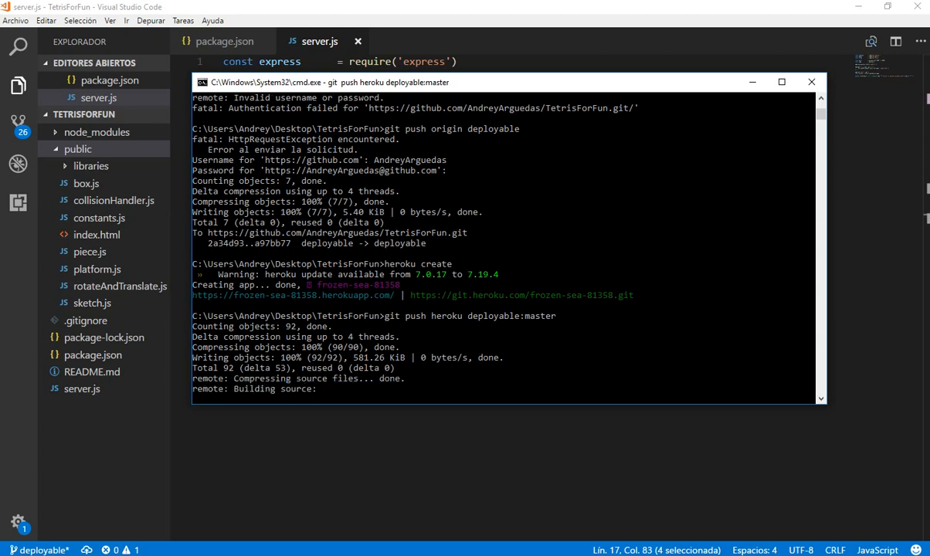
scroll(down, 3)
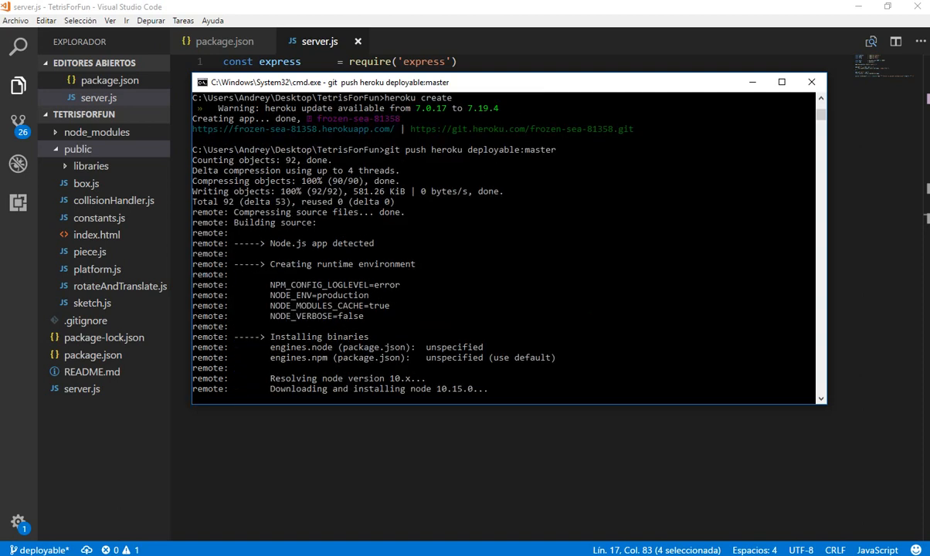
scroll(down, 3)
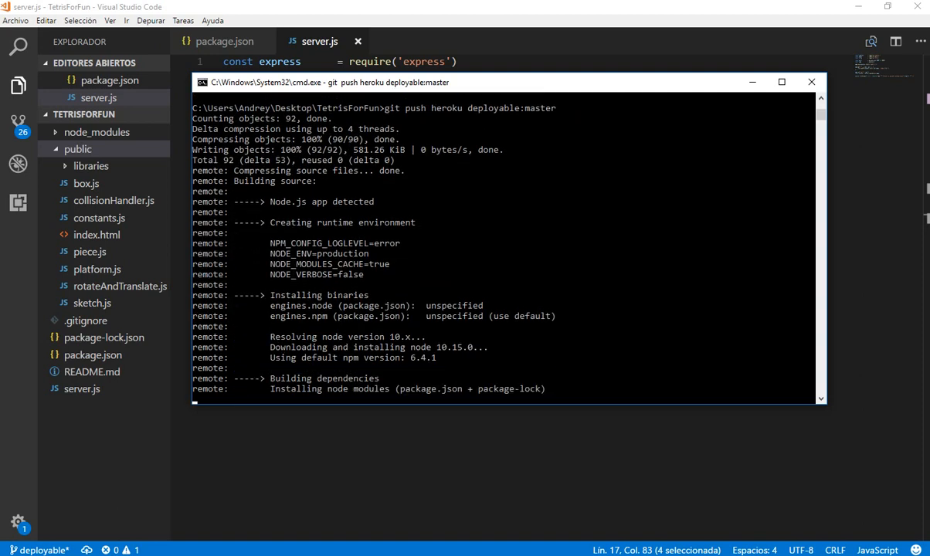
scroll(down, 3)
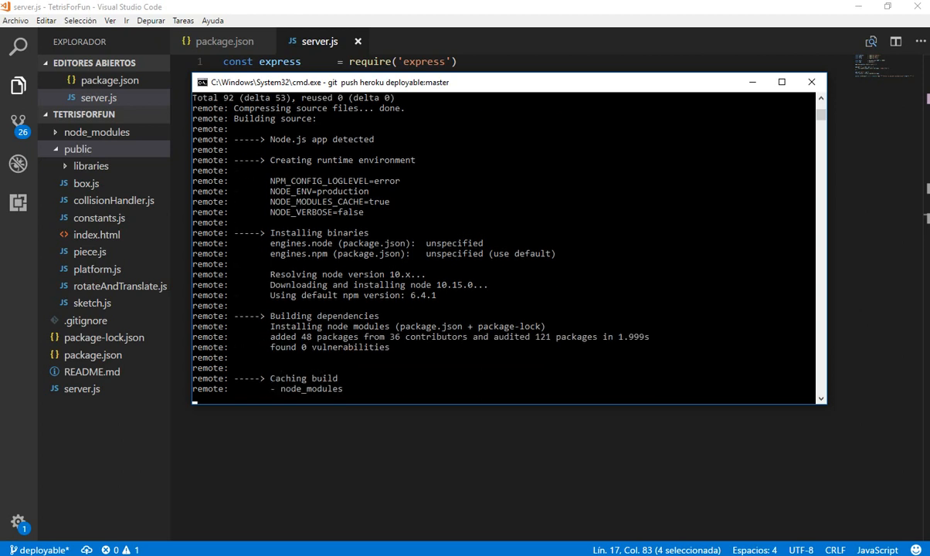
scroll(down, 3)
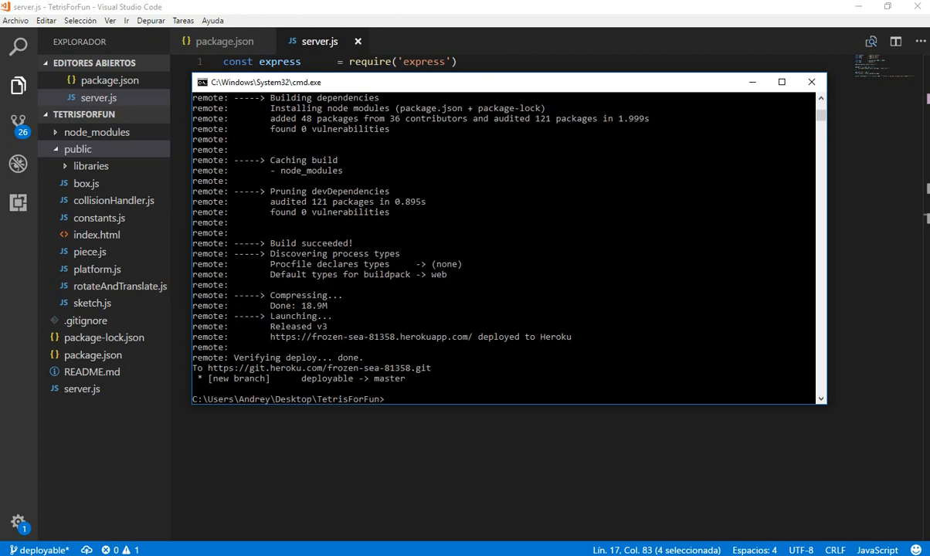
Step: Scale the app with heroku ps:scale web=1 to one free web dyno
text(her)
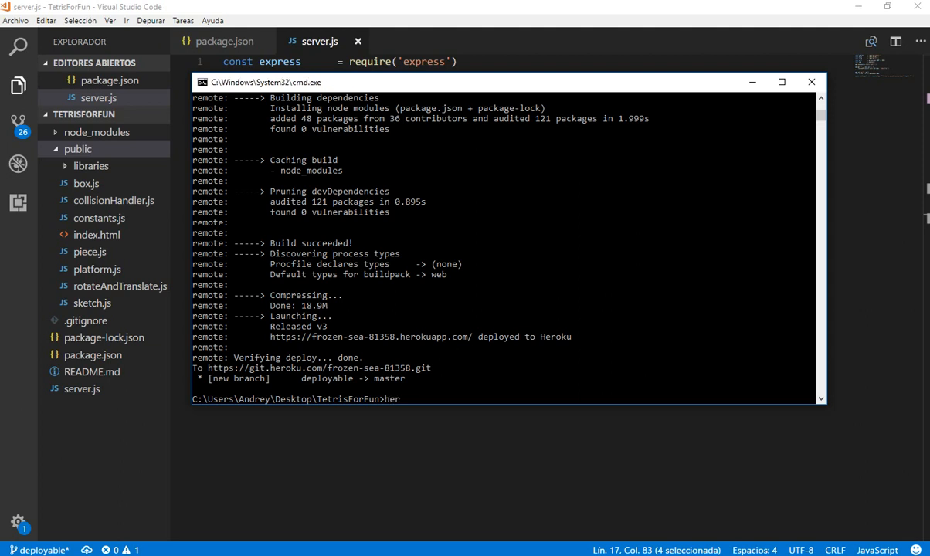
text(oku)
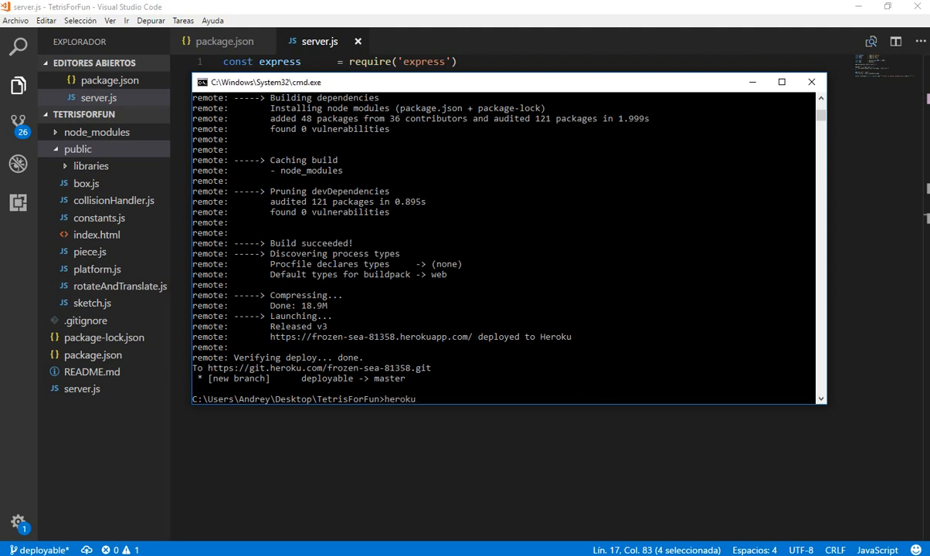
text(ps:sa)
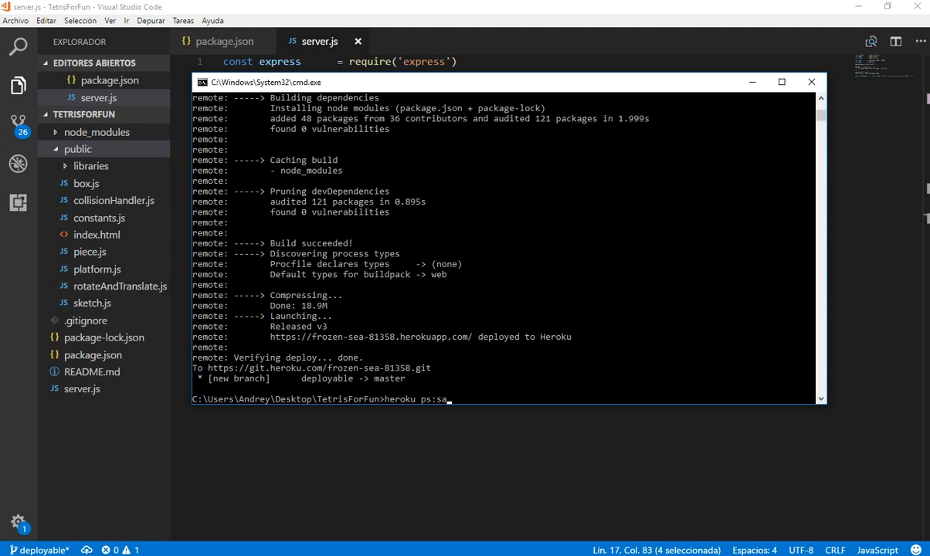
text(la)
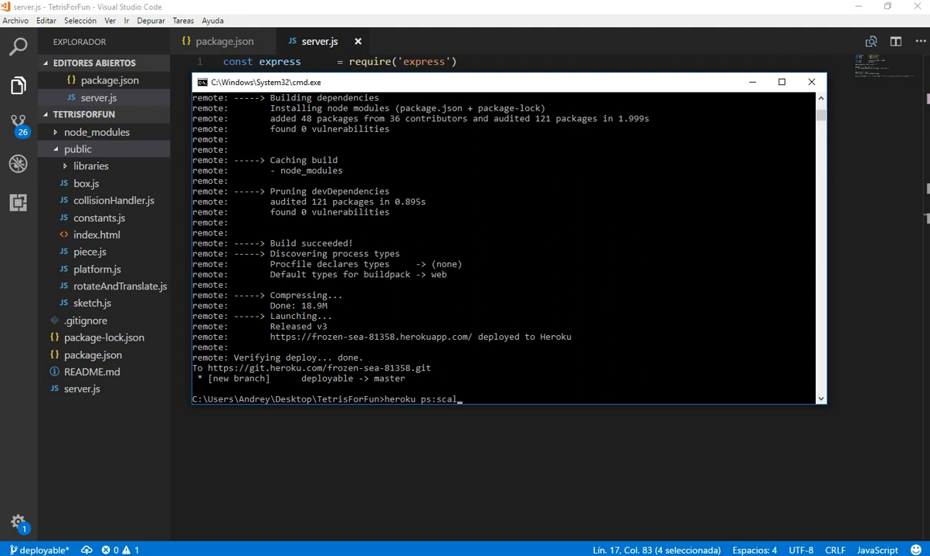
text(e we)
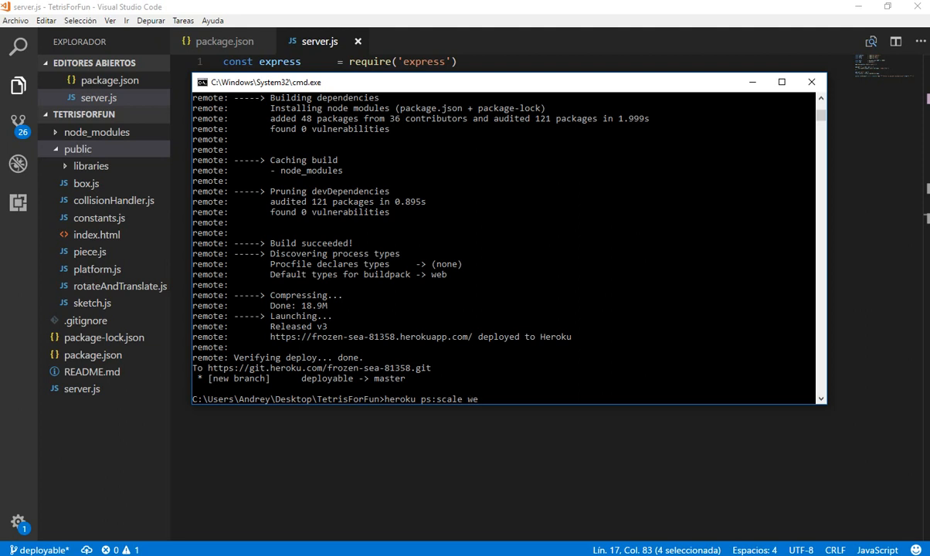
text(b=1)
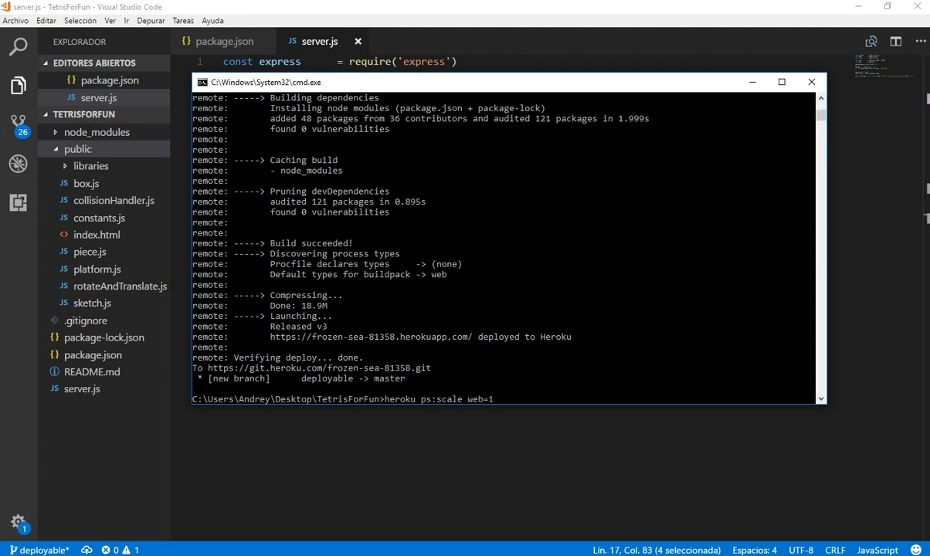
key(Return)
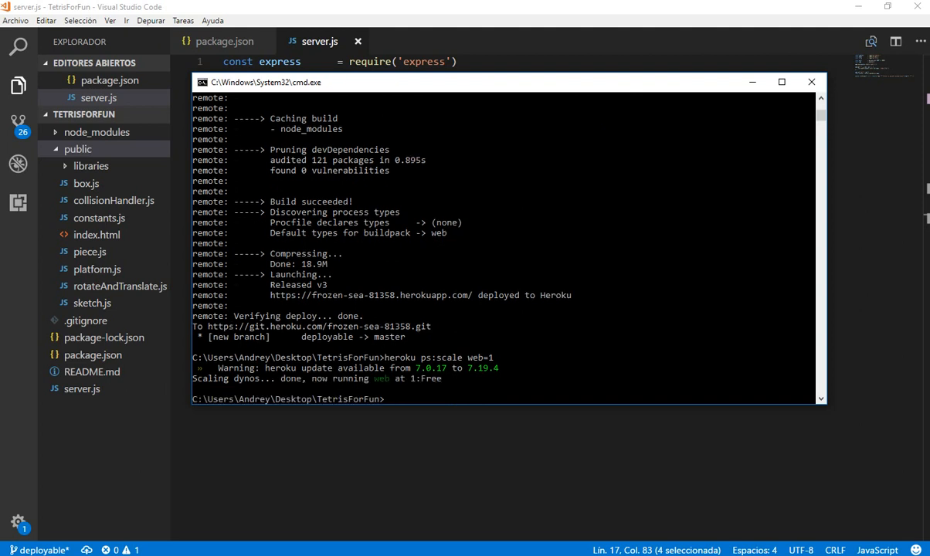
Step: Begin the heroku open command to launch the deployed app in the browser
text(heroku)
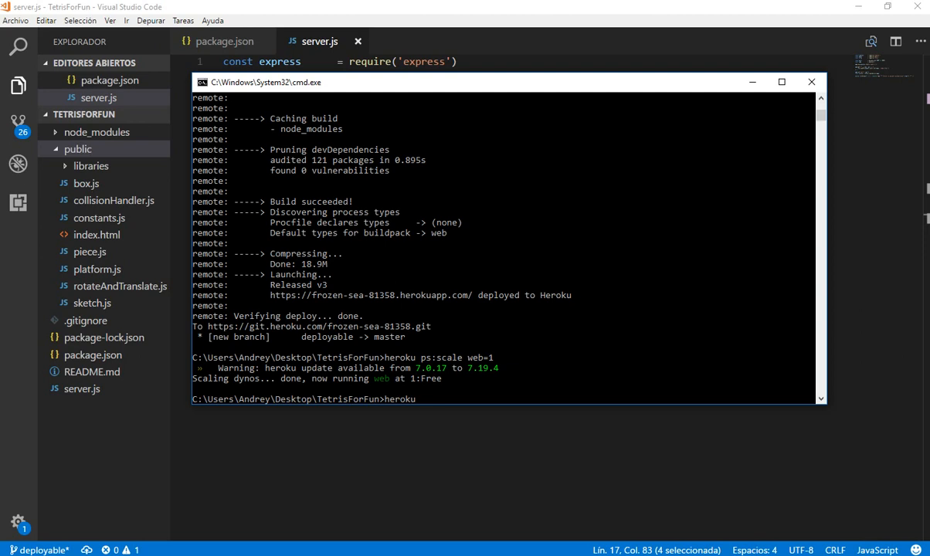
text(ope)
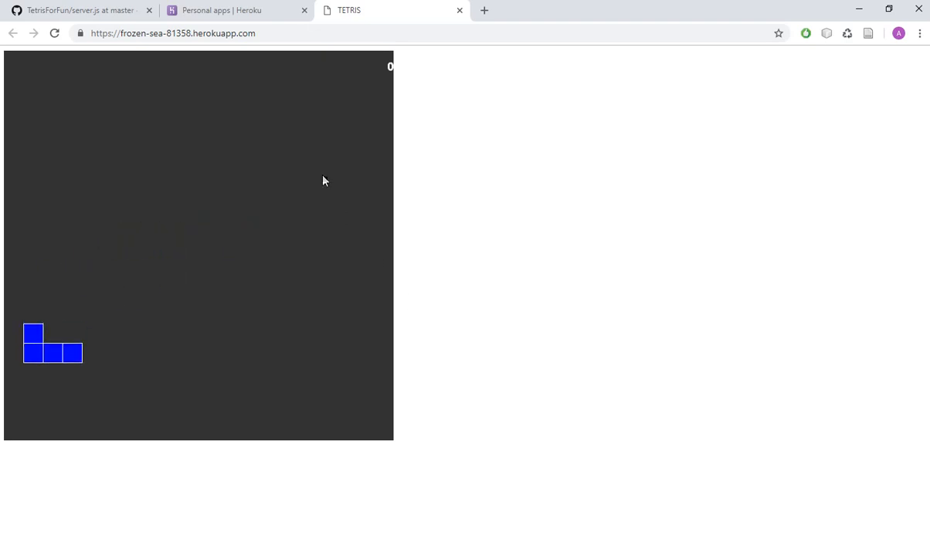
Step: Switch from the live Tetris game to the Heroku personal apps list
click(224, 10)
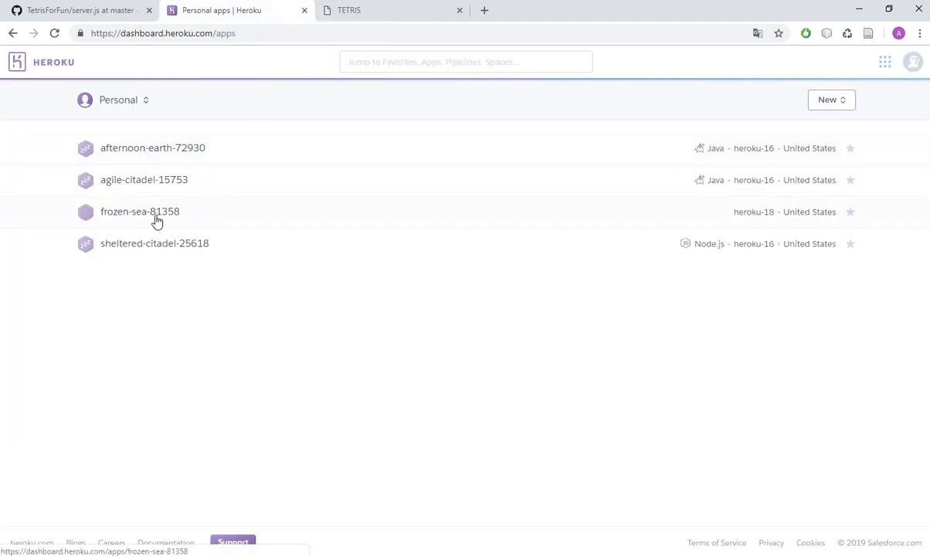
Step: Browse frozen-sea-81358's dashboard pages, check the running Tetris game, and return to Overview
click(140, 210)
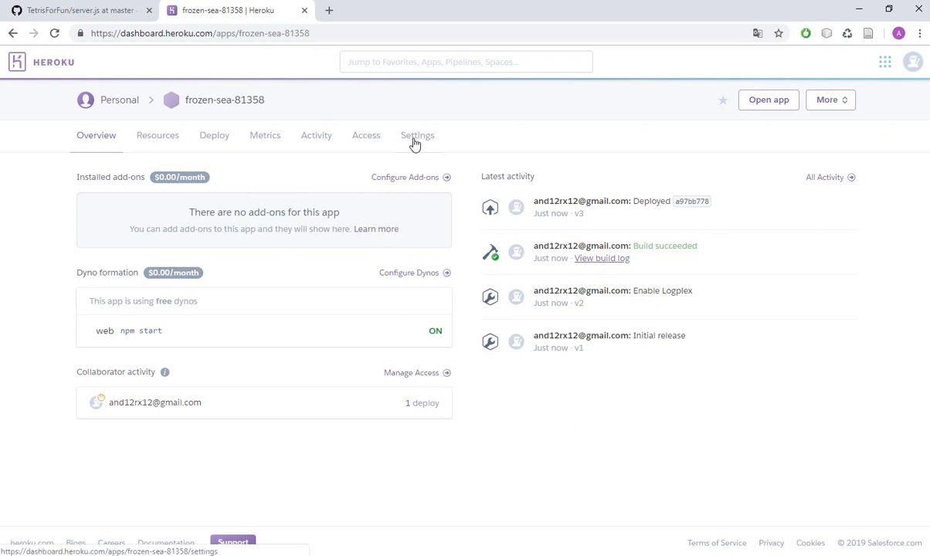
mouse_move(158, 141)
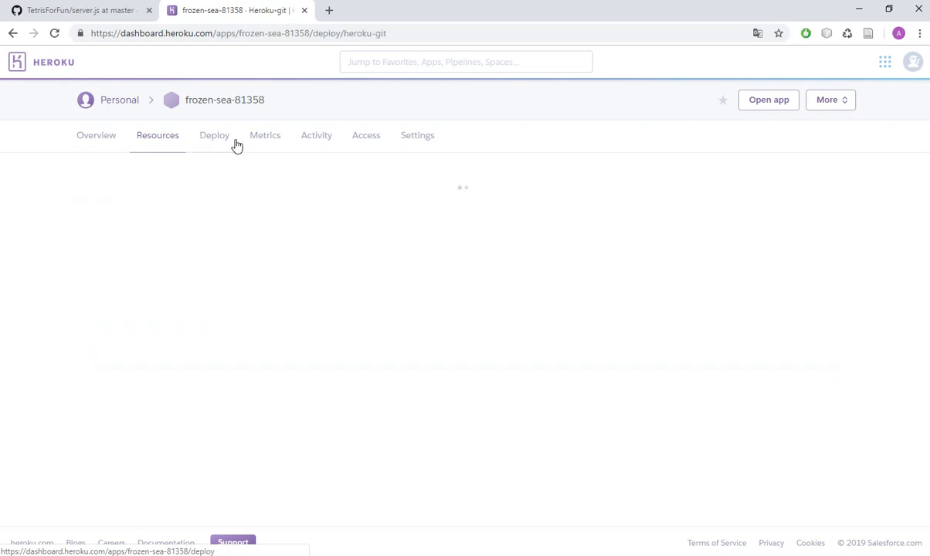
click(315, 136)
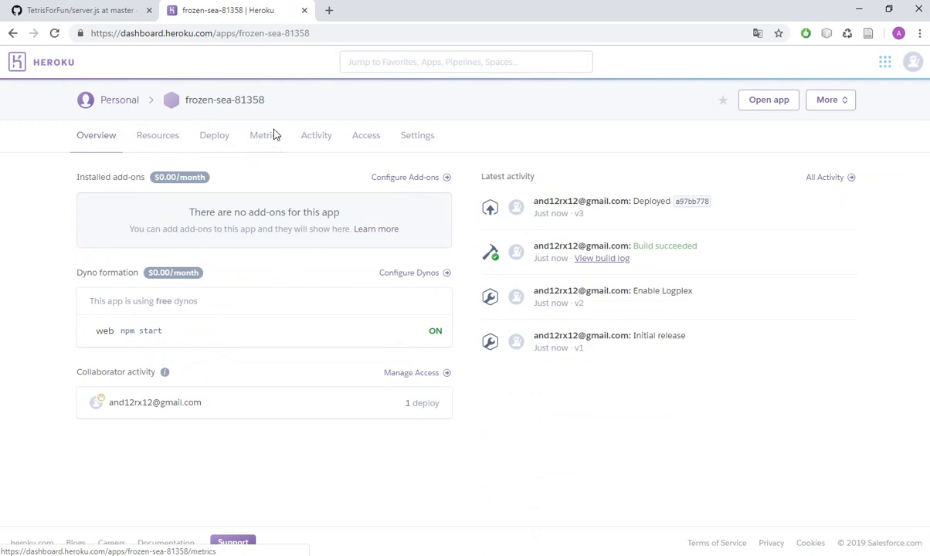
mouse_move(120, 99)
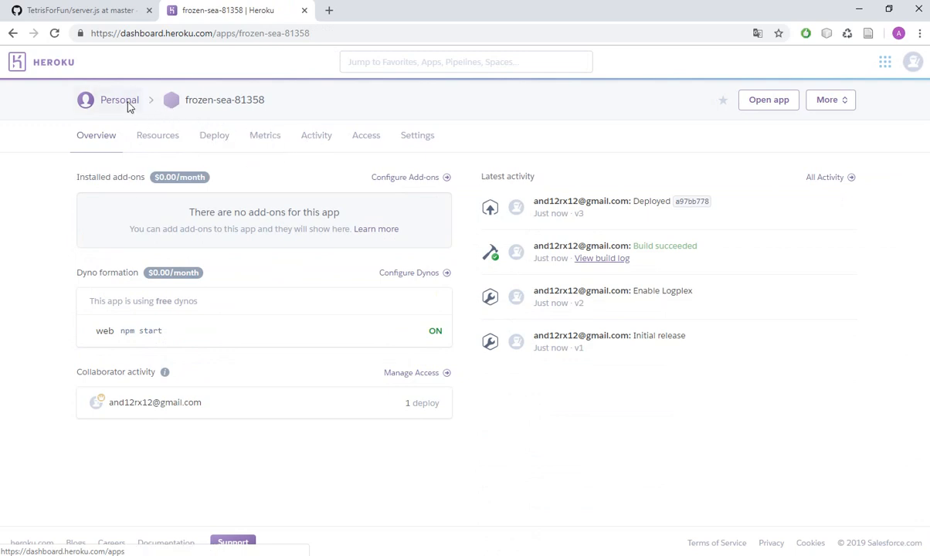
click(119, 99)
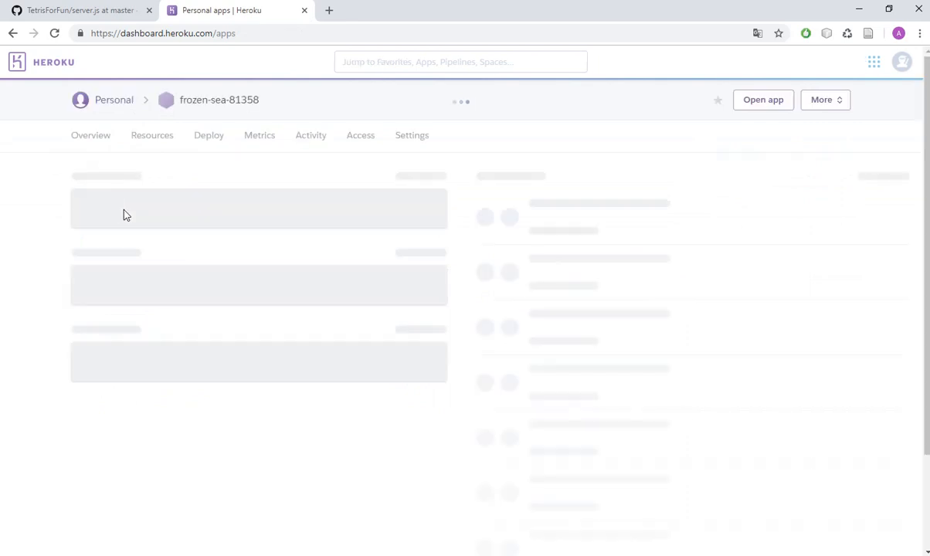
click(761, 99)
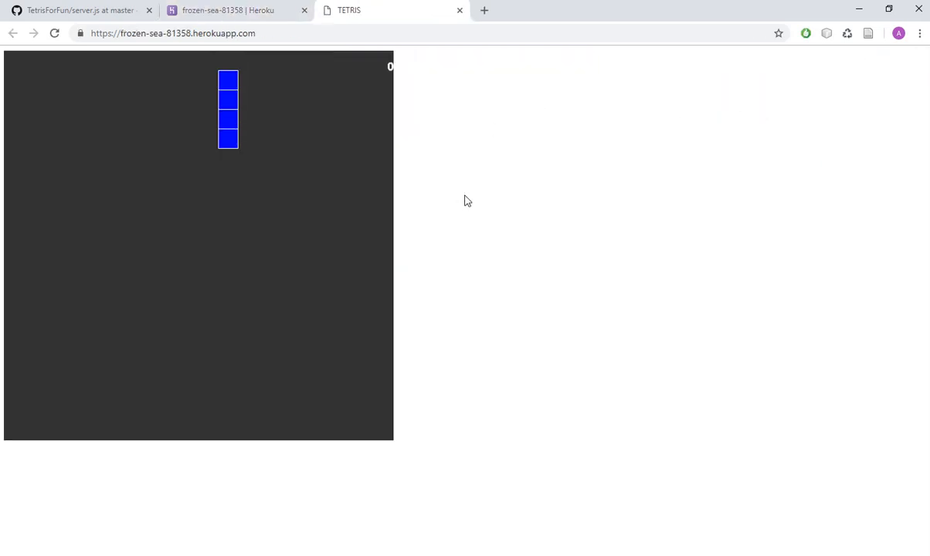
click(232, 10)
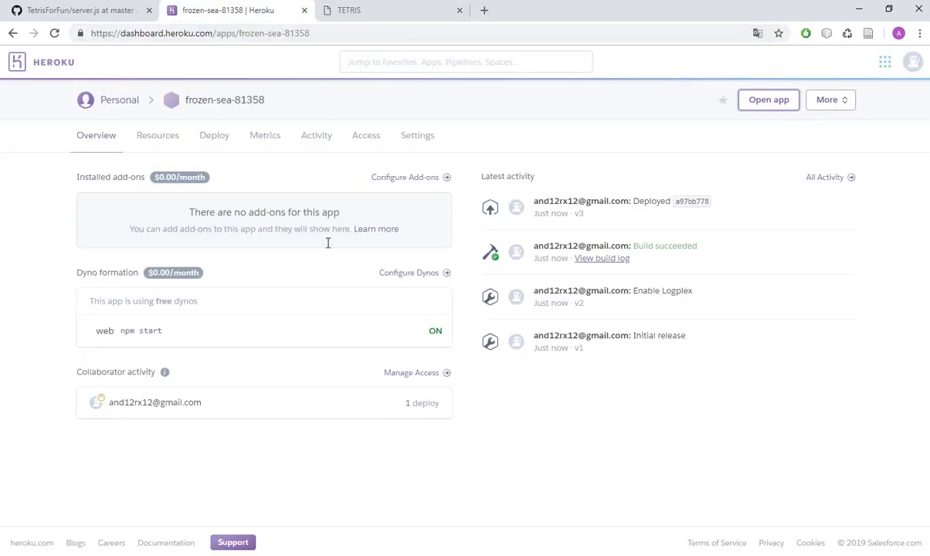
mouse_move(420, 292)
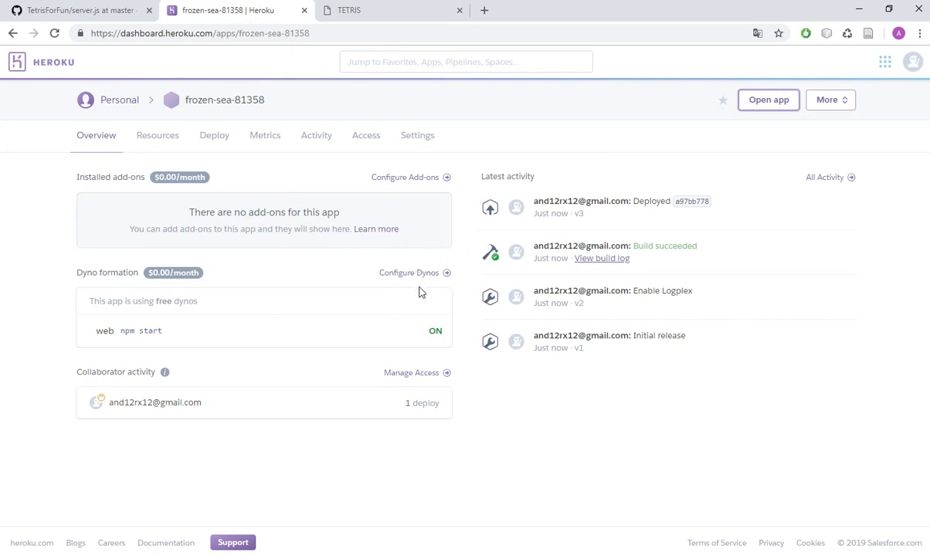
mouse_move(495, 312)
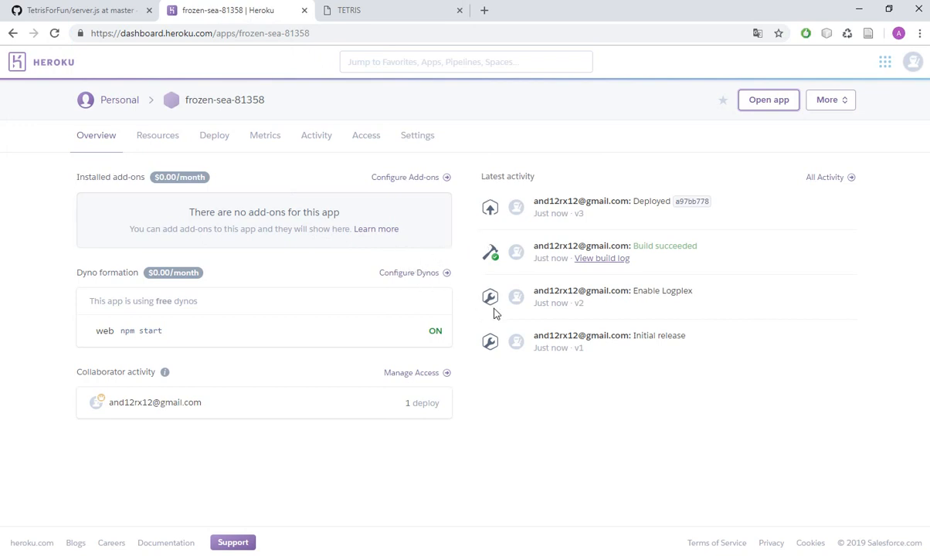
mouse_move(544, 204)
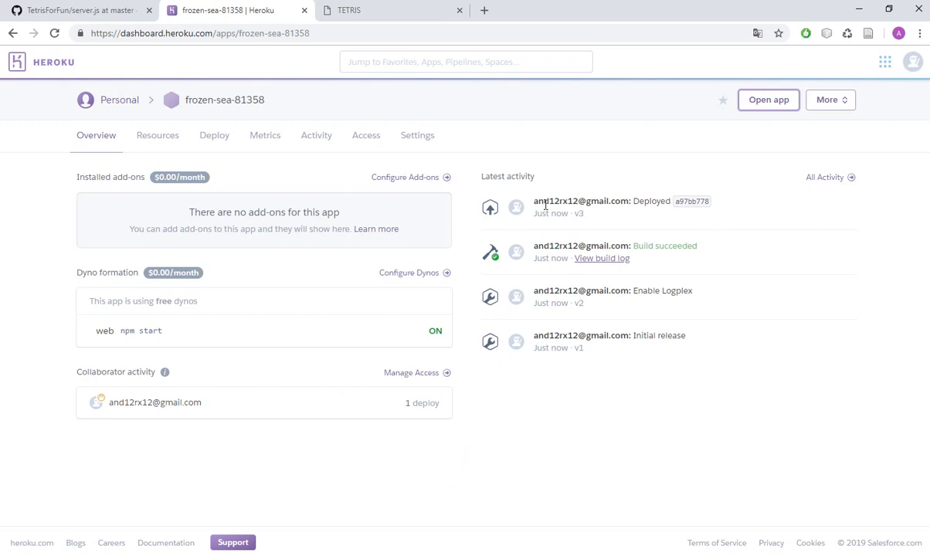
mouse_move(541, 445)
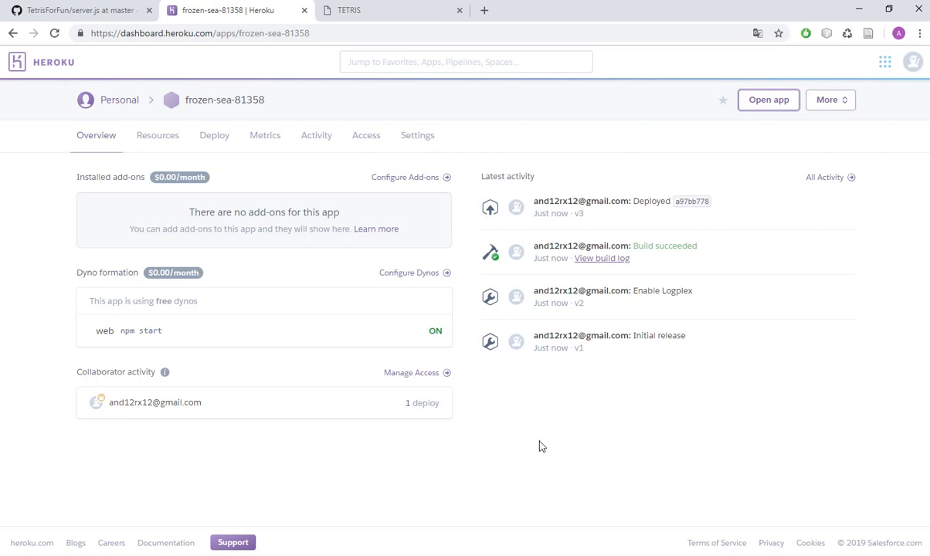